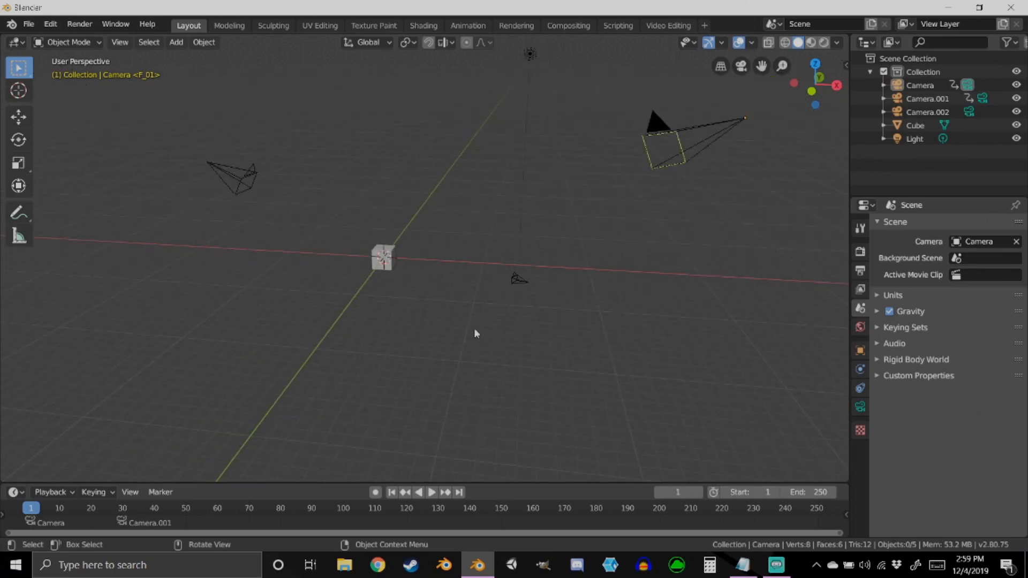
{"action": "mouse_move", "coordinate": [396, 308]}
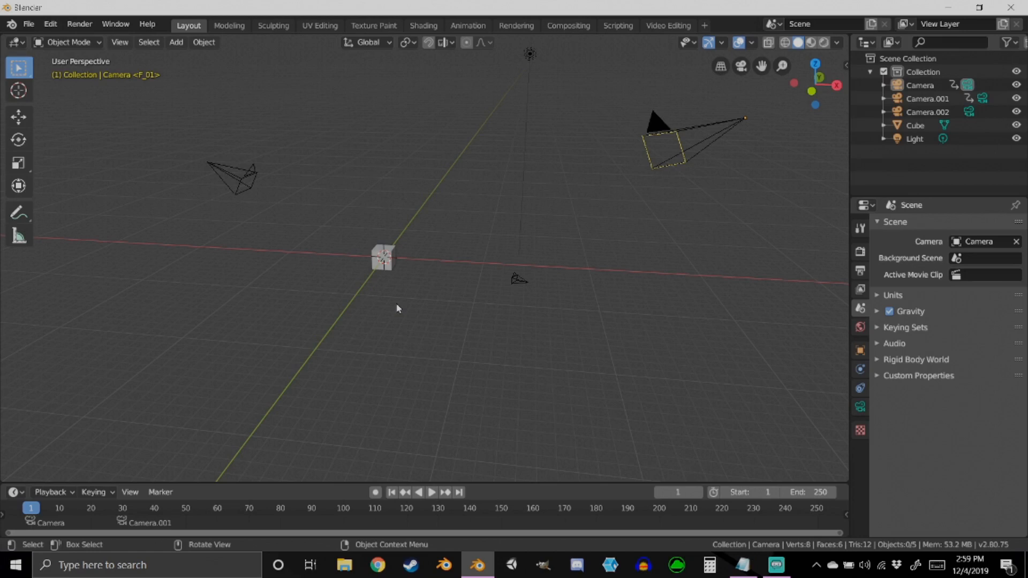
{"action": "mouse_move", "coordinate": [434, 333]}
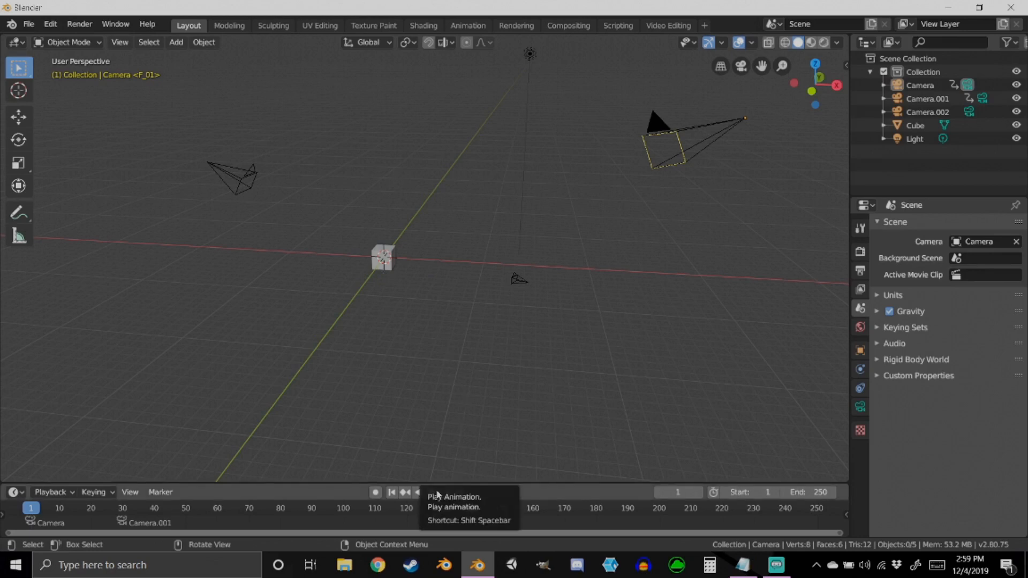
- Preview the old scene's camera switching by scrubbing, playing and stopping, then return to frame 1
{"action": "left_click", "coordinate": [418, 492]}
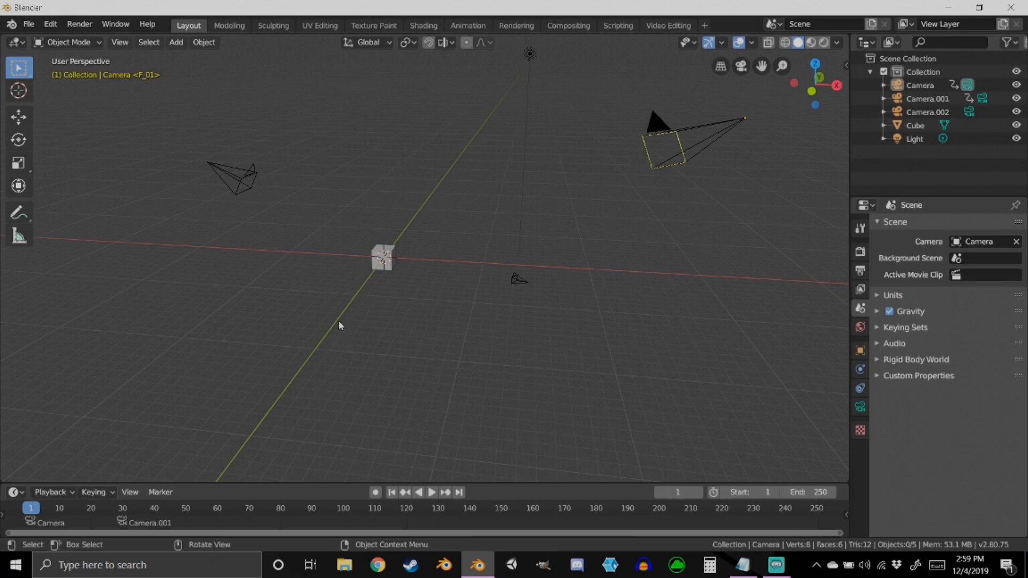
{"action": "mouse_move", "coordinate": [413, 429]}
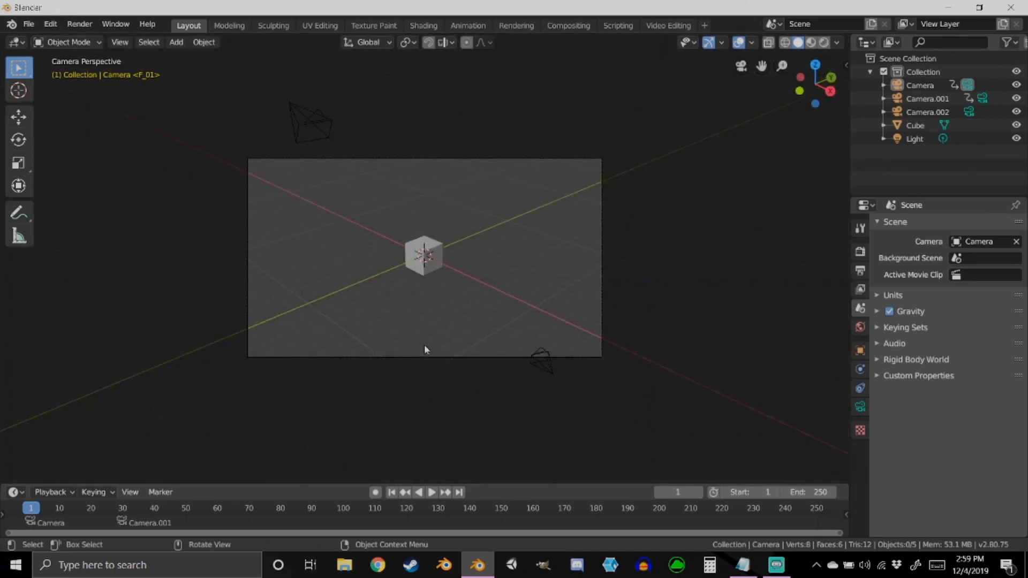
{"action": "left_click_drag", "start_coordinate": [424, 350], "coordinate": [353, 301]}
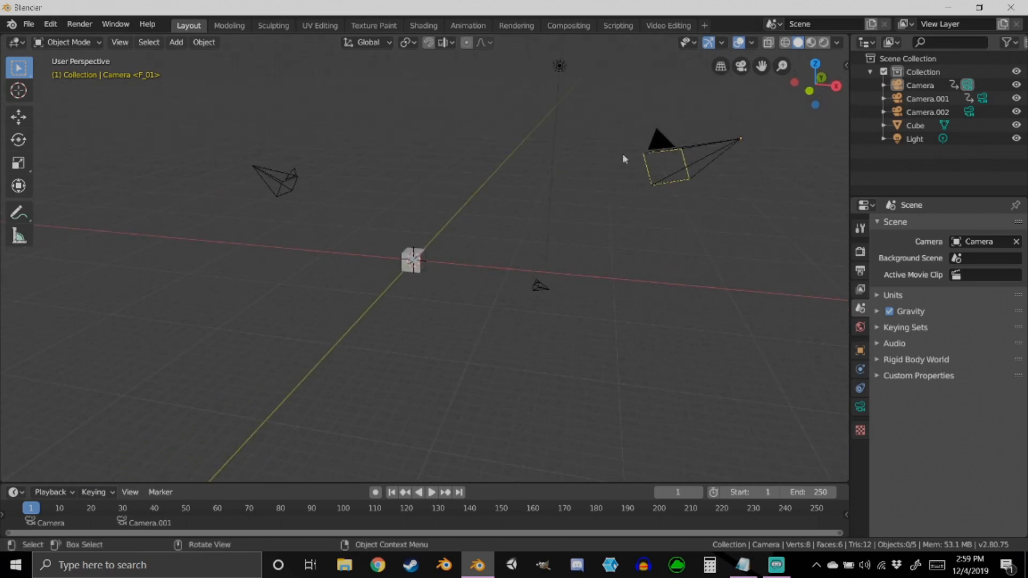
{"action": "left_click", "coordinate": [680, 148]}
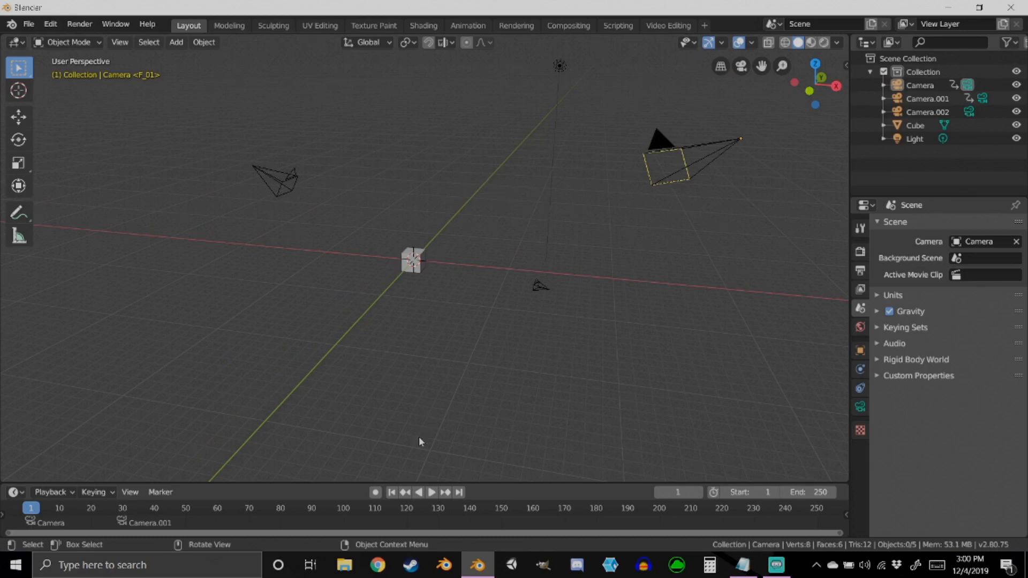
{"action": "left_click", "coordinate": [431, 493]}
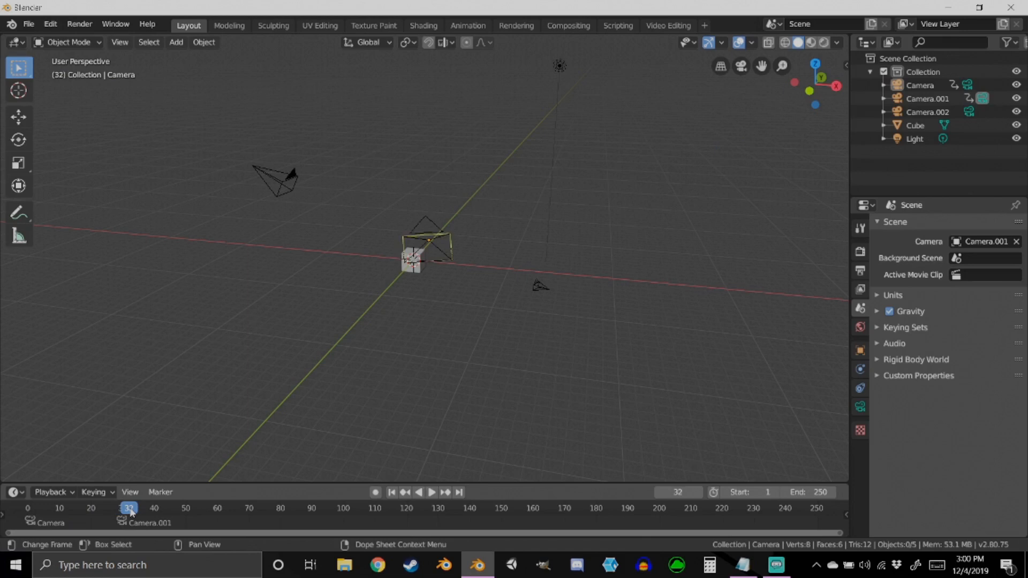
{"action": "left_click", "coordinate": [430, 242]}
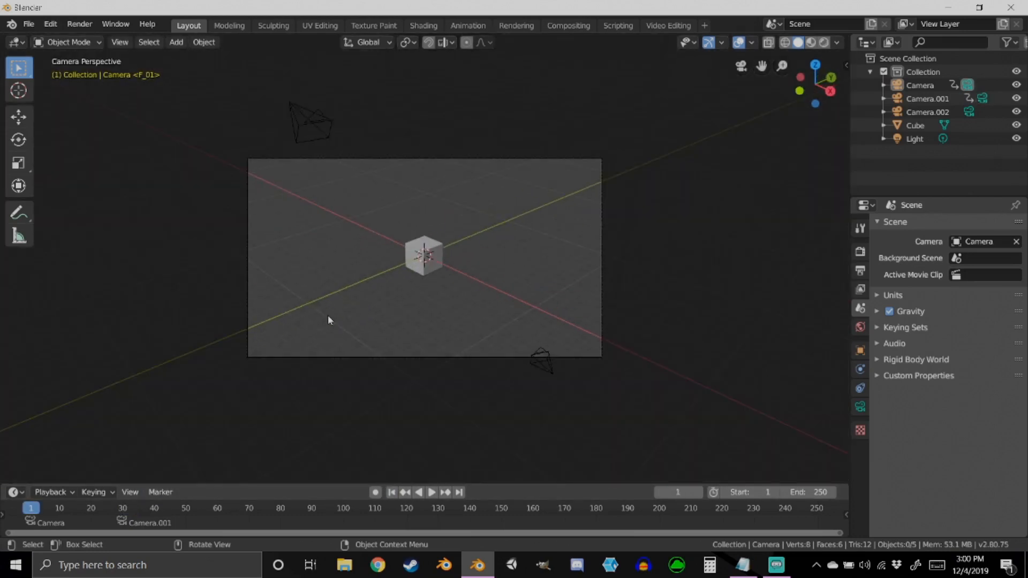
{"action": "left_click", "coordinate": [432, 493]}
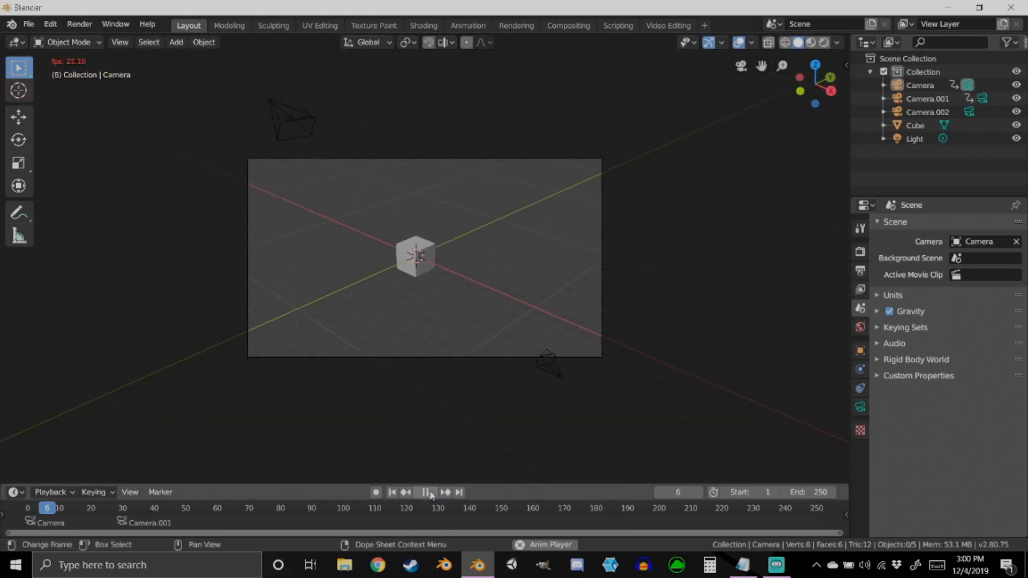
{"action": "left_click", "coordinate": [430, 492]}
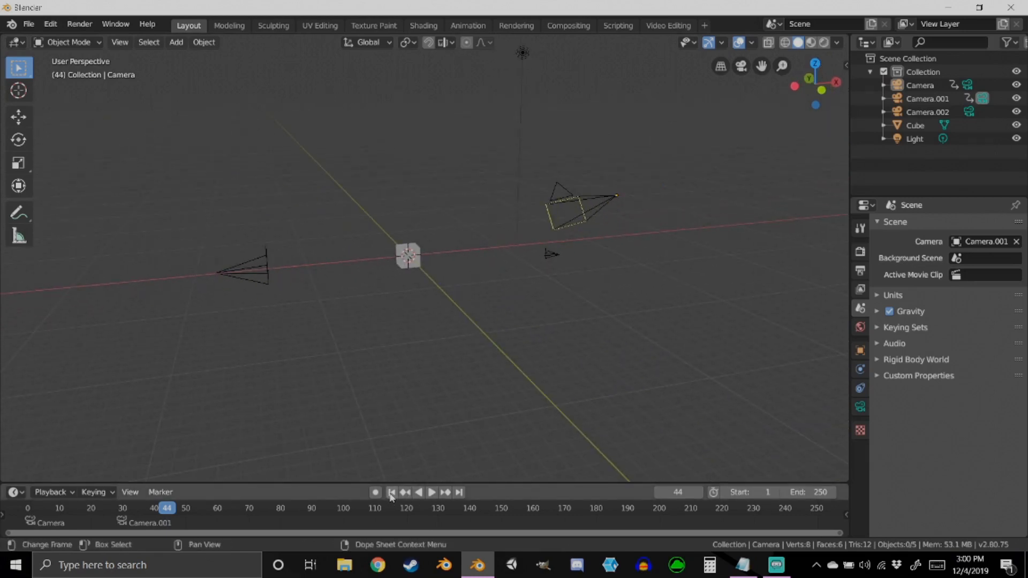
{"action": "left_click", "coordinate": [392, 493]}
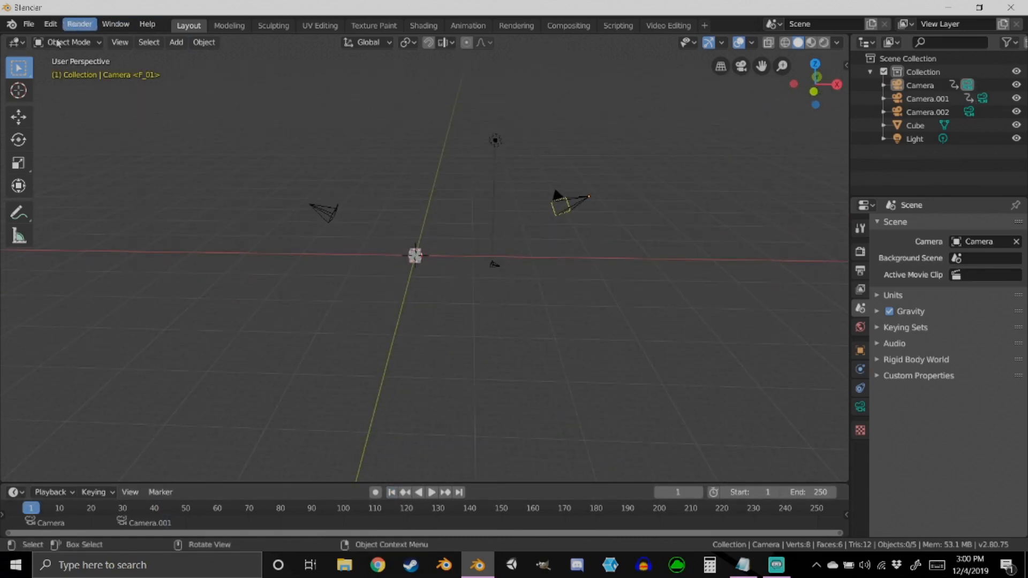
- Start a new General scene, discarding the unsaved changes
{"action": "left_click", "coordinate": [29, 24]}
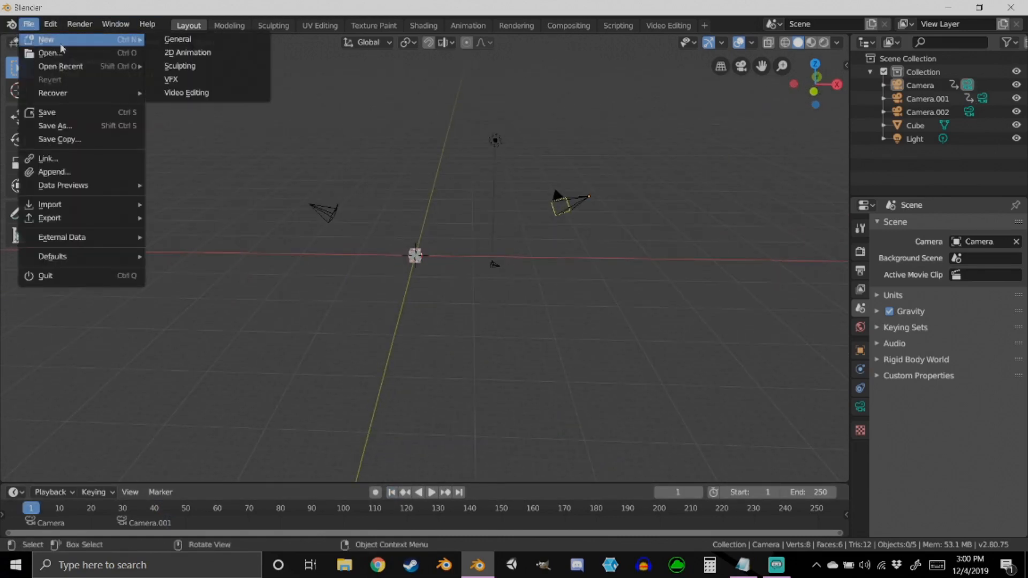
{"action": "left_click", "coordinate": [46, 39]}
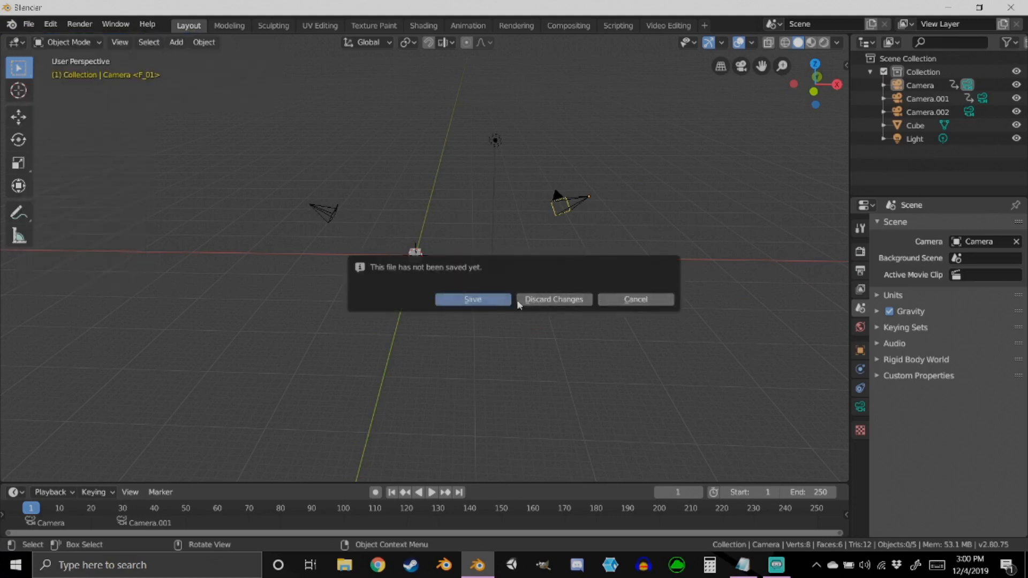
{"action": "left_click", "coordinate": [552, 299]}
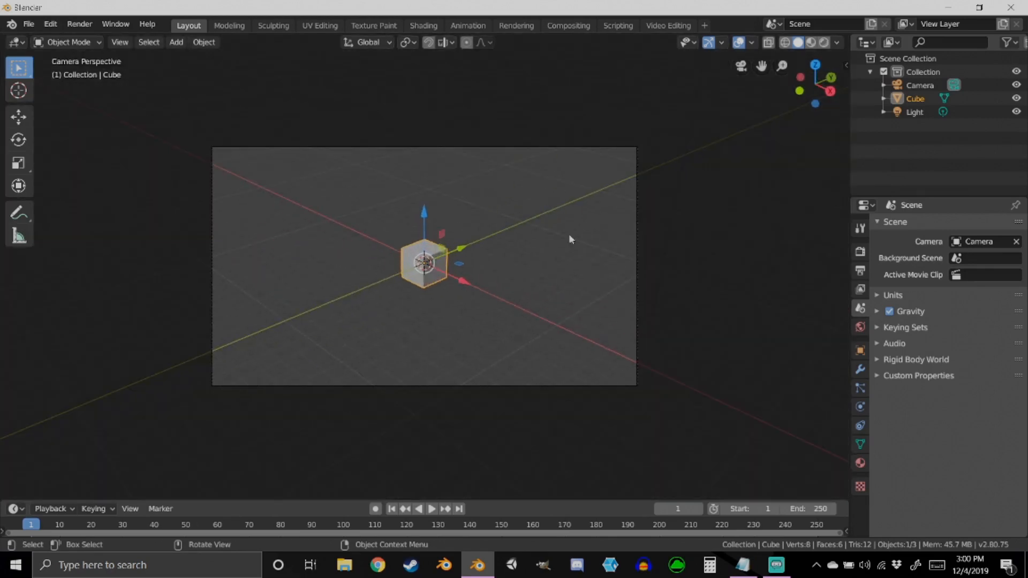
{"action": "mouse_move", "coordinate": [482, 250]}
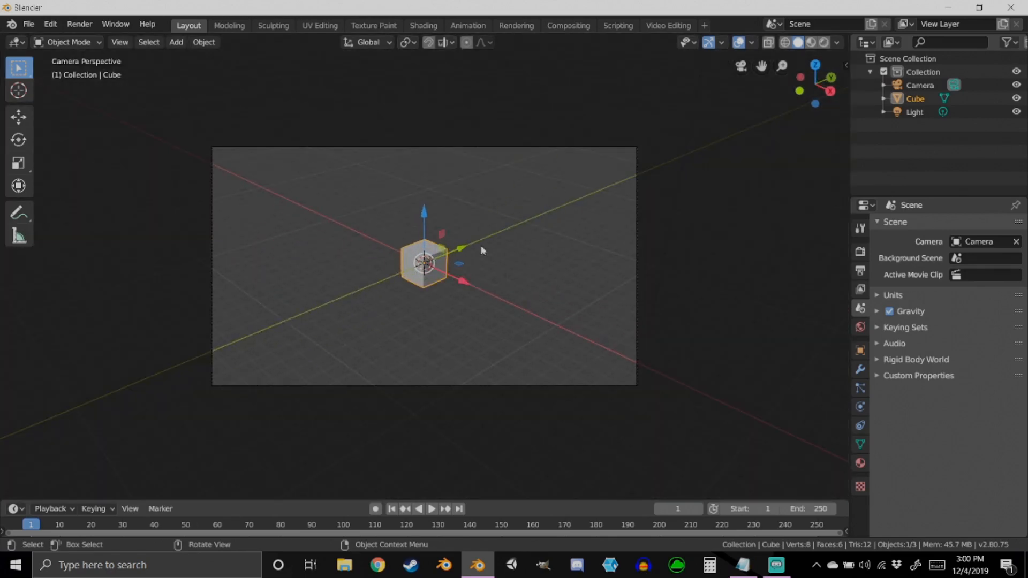
{"action": "mouse_move", "coordinate": [539, 266]}
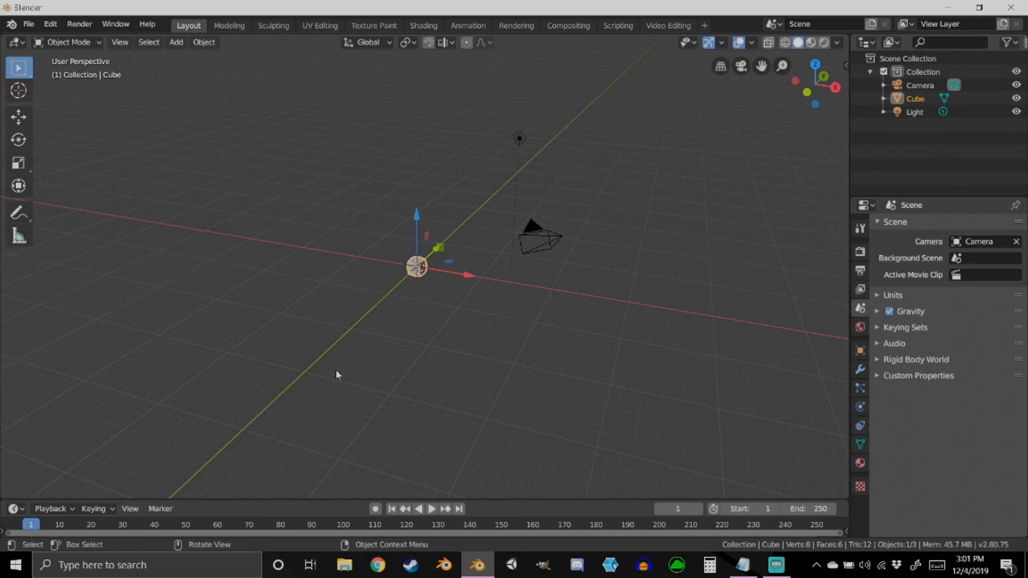
{"action": "mouse_move", "coordinate": [543, 503]}
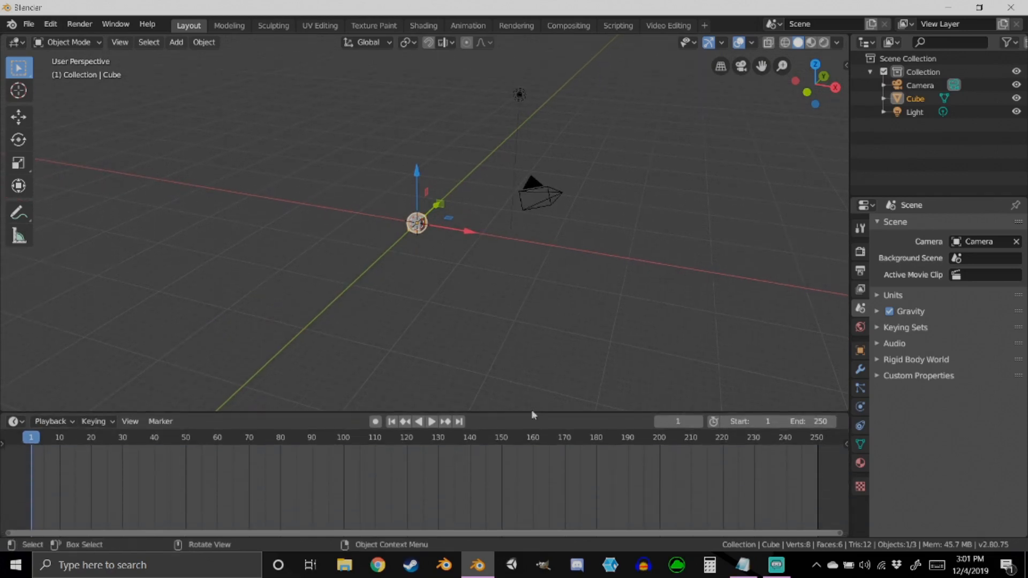
- Select the default Camera and keyframe its location and rotation at frame 1
{"action": "left_click", "coordinate": [537, 194]}
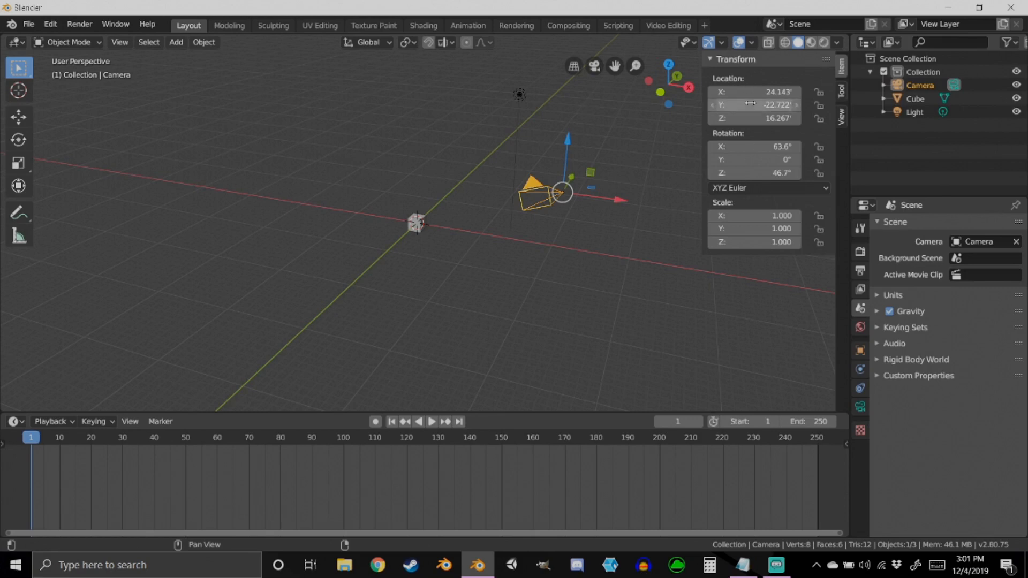
{"action": "mouse_move", "coordinate": [754, 105]}
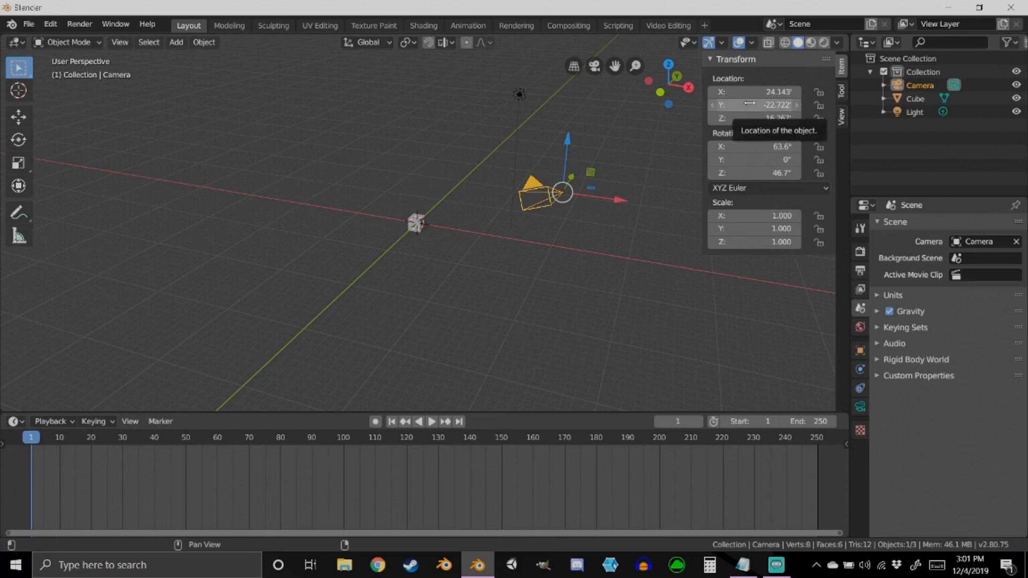
{"action": "mouse_move", "coordinate": [603, 248]}
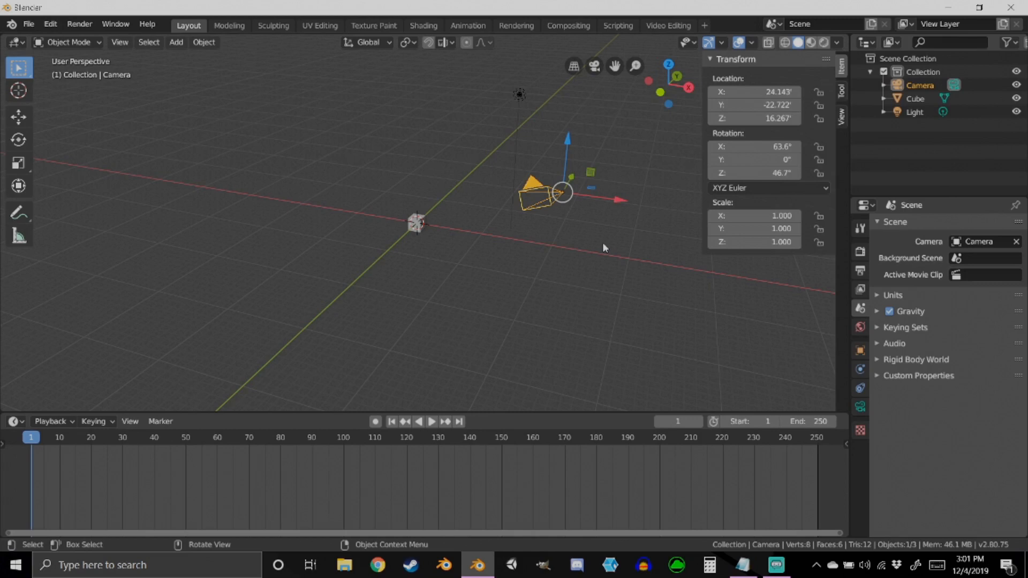
{"action": "mouse_move", "coordinate": [555, 175]}
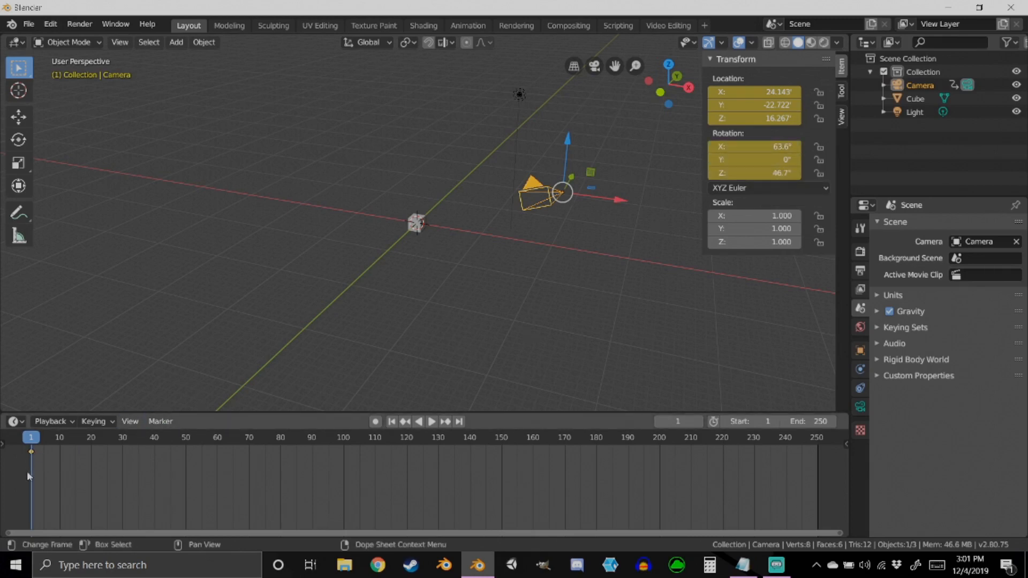
{"action": "left_click", "coordinate": [430, 421]}
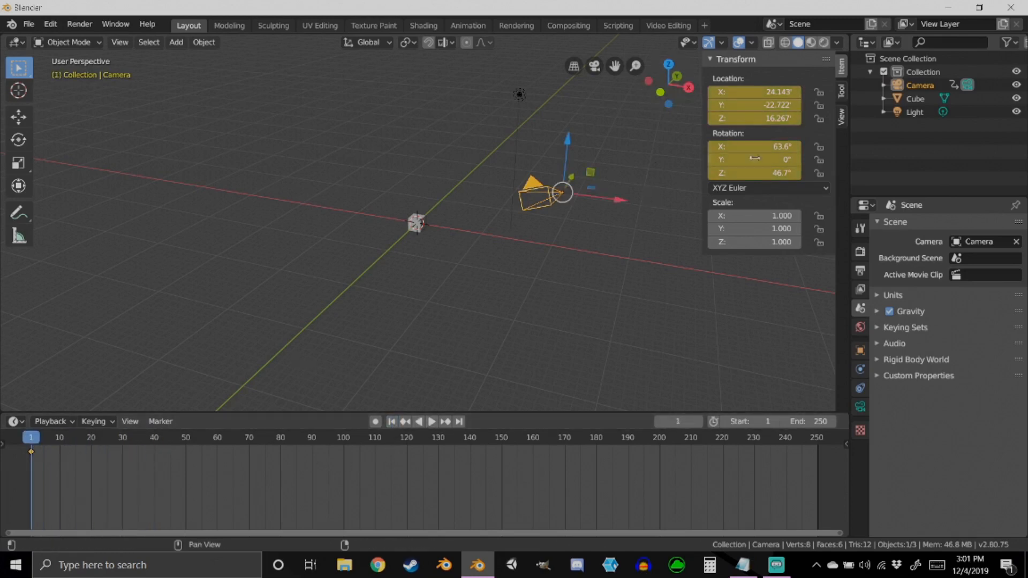
{"action": "mouse_move", "coordinate": [754, 118]}
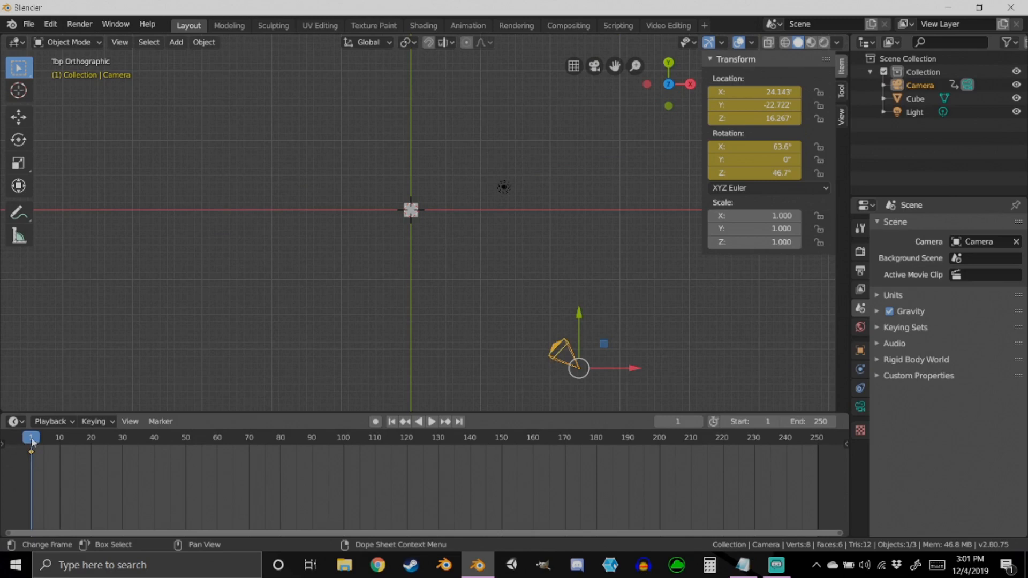
{"action": "mouse_move", "coordinate": [37, 444]}
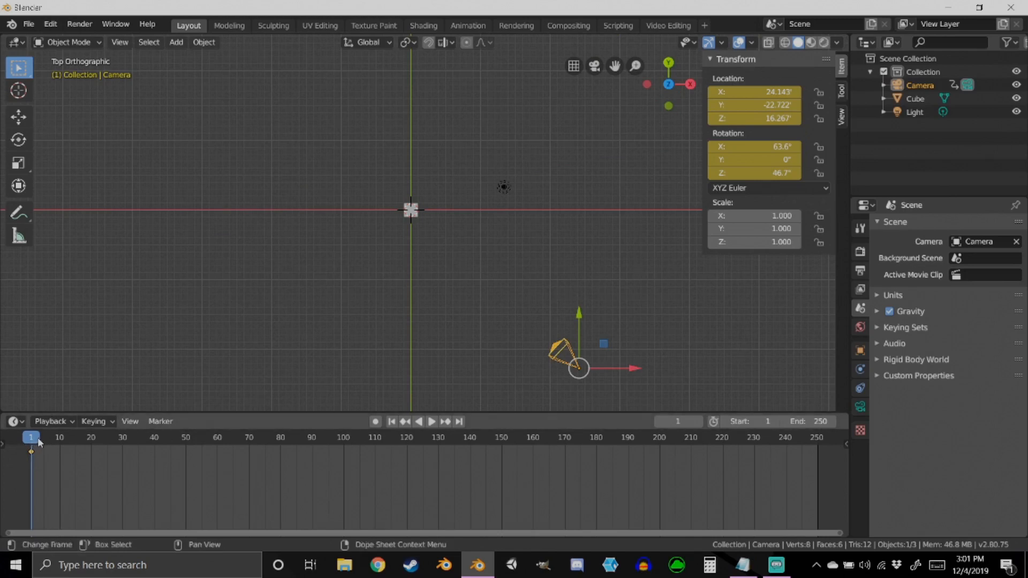
- Move the playhead to frame 60, with the camera keyframed only at frame 1
{"action": "left_click", "coordinate": [430, 421]}
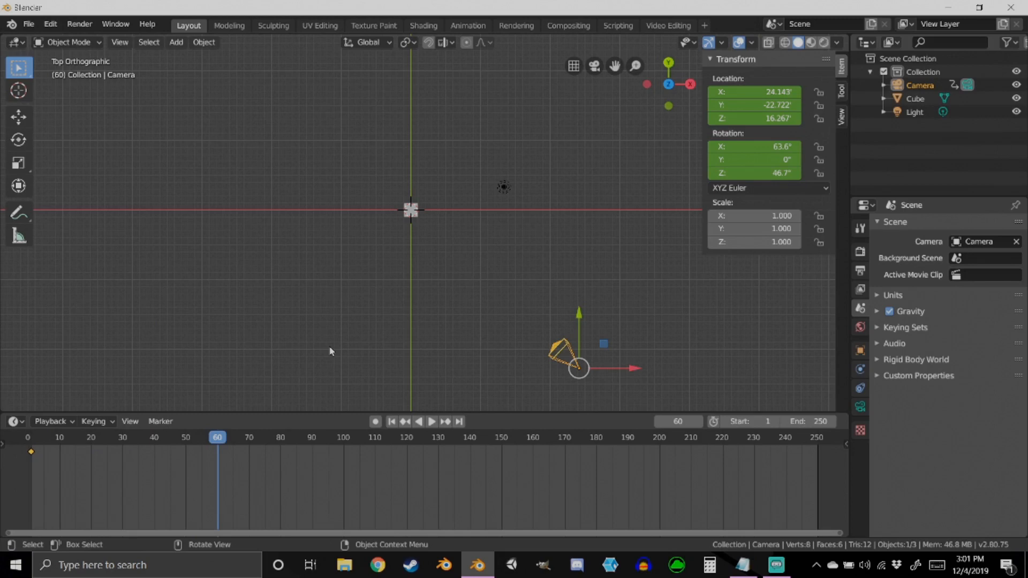
{"action": "mouse_move", "coordinate": [334, 339]}
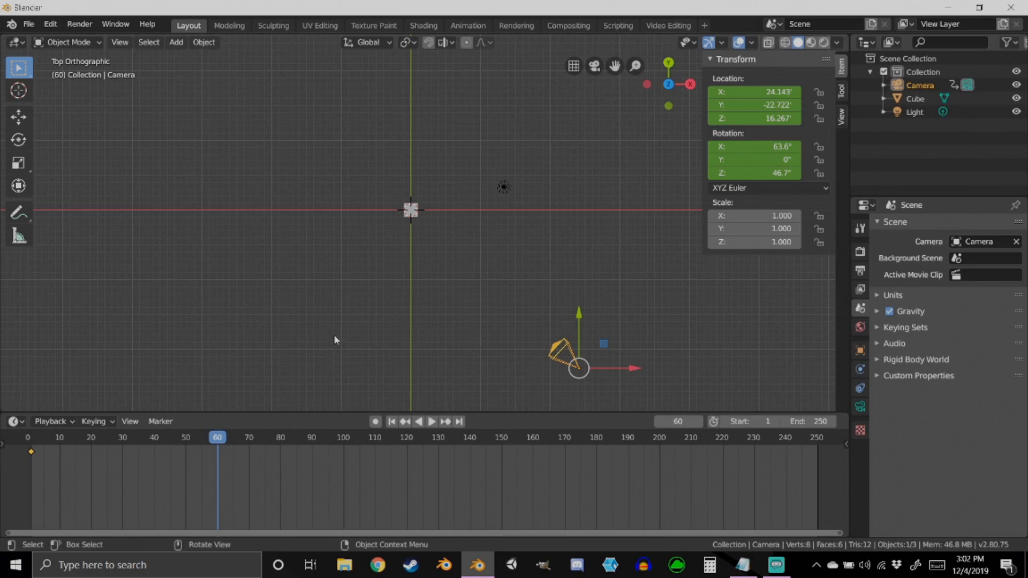
{"action": "mouse_move", "coordinate": [291, 409]}
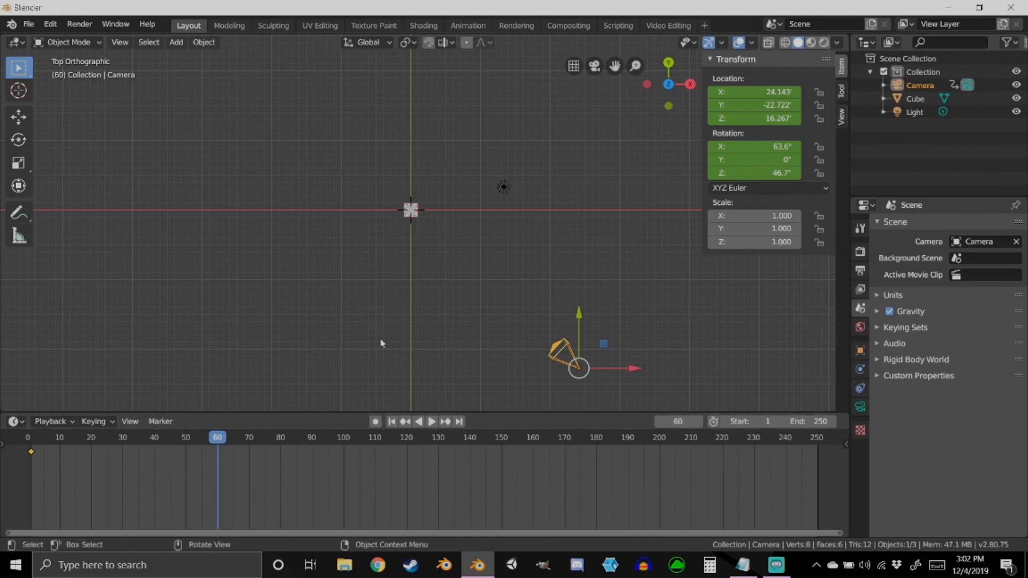
{"action": "mouse_move", "coordinate": [394, 262]}
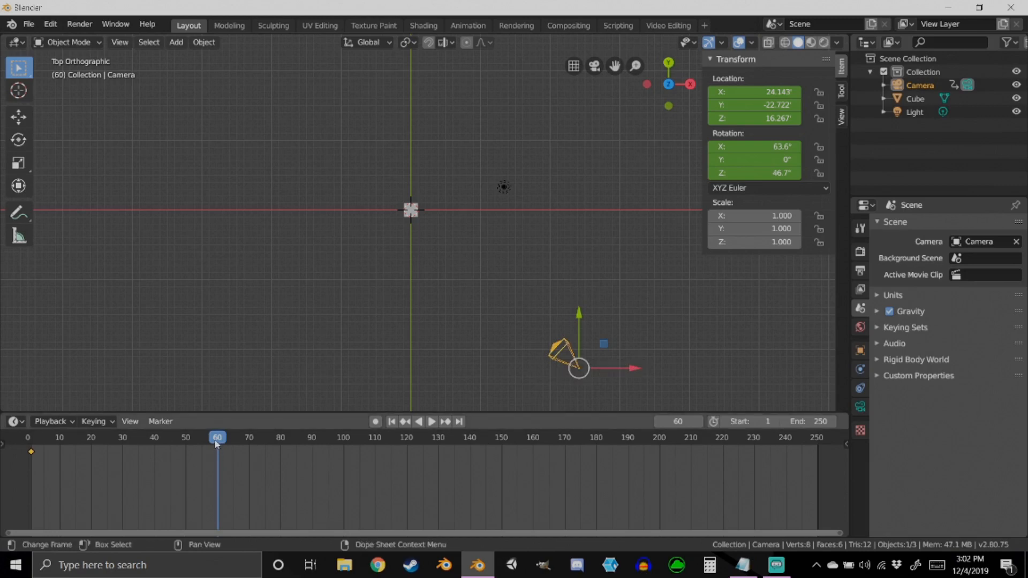
{"action": "mouse_move", "coordinate": [679, 421]}
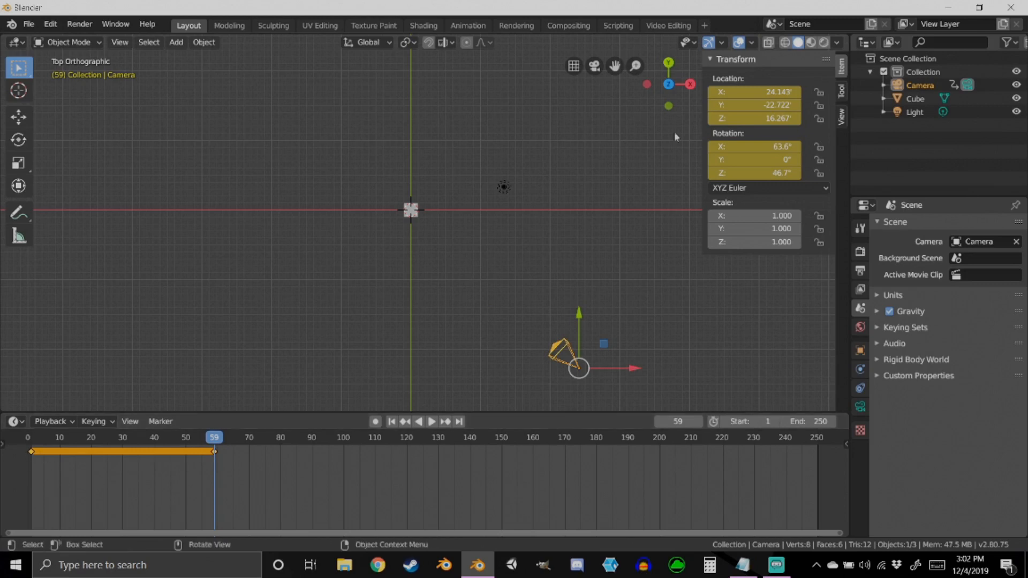
{"action": "mouse_move", "coordinate": [513, 277]}
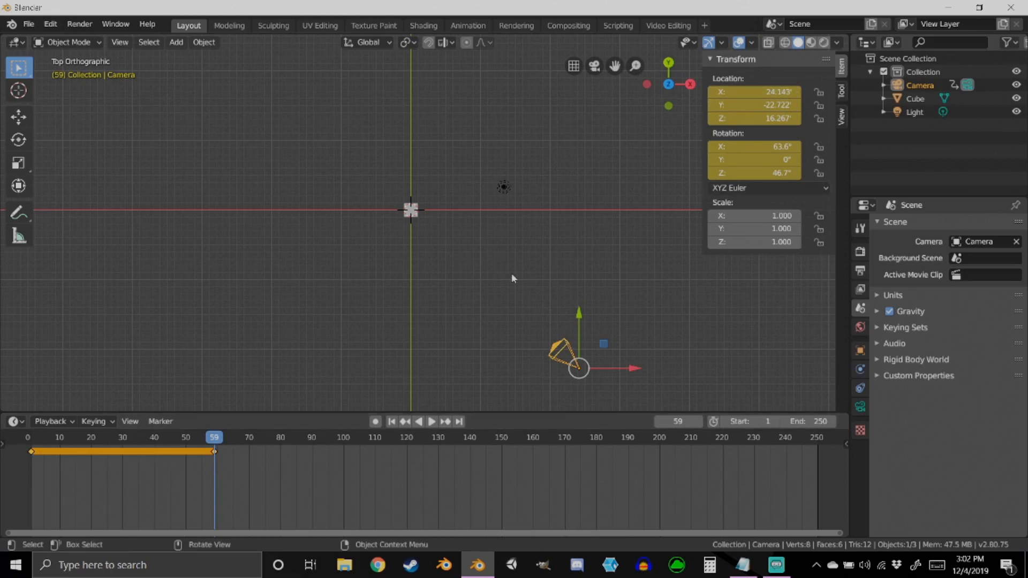
{"action": "mouse_move", "coordinate": [617, 182]}
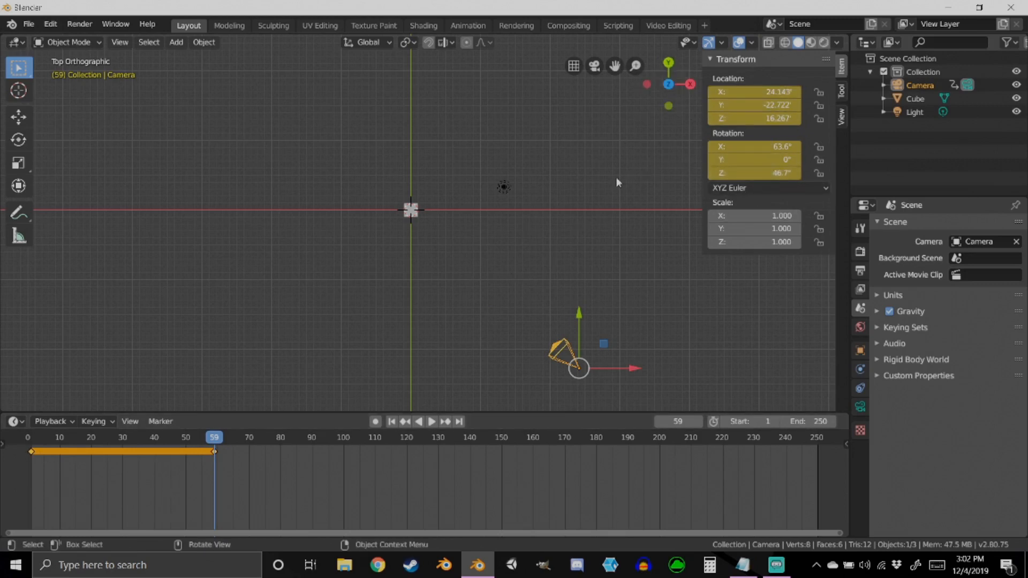
{"action": "mouse_move", "coordinate": [513, 276]}
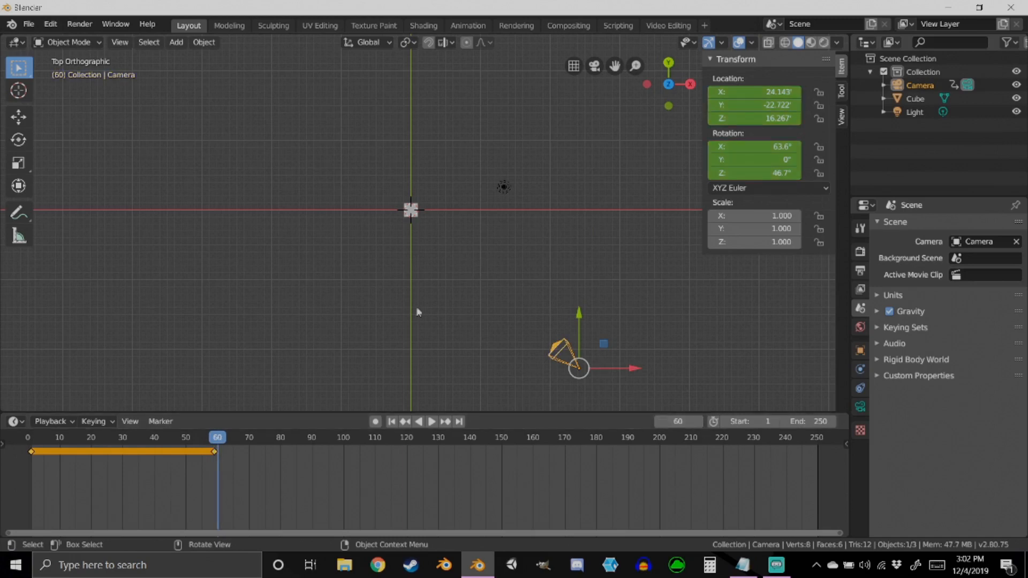
{"action": "mouse_move", "coordinate": [640, 392]}
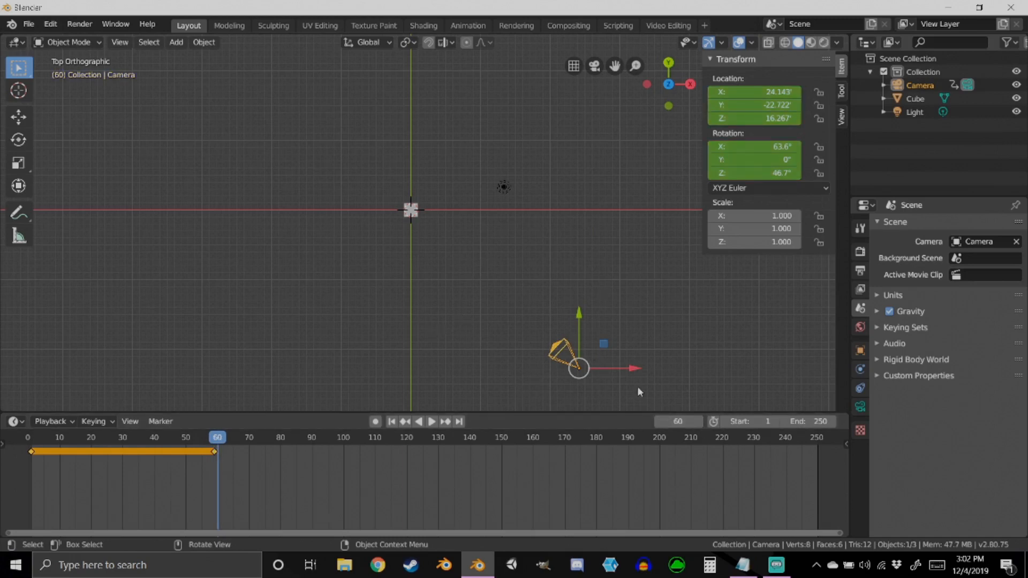
- Pose the camera low and close to the cube, keyframe it at frame 60, then return to frame 1
{"action": "left_click_drag", "start_coordinate": [579, 367], "coordinate": [406, 351]}
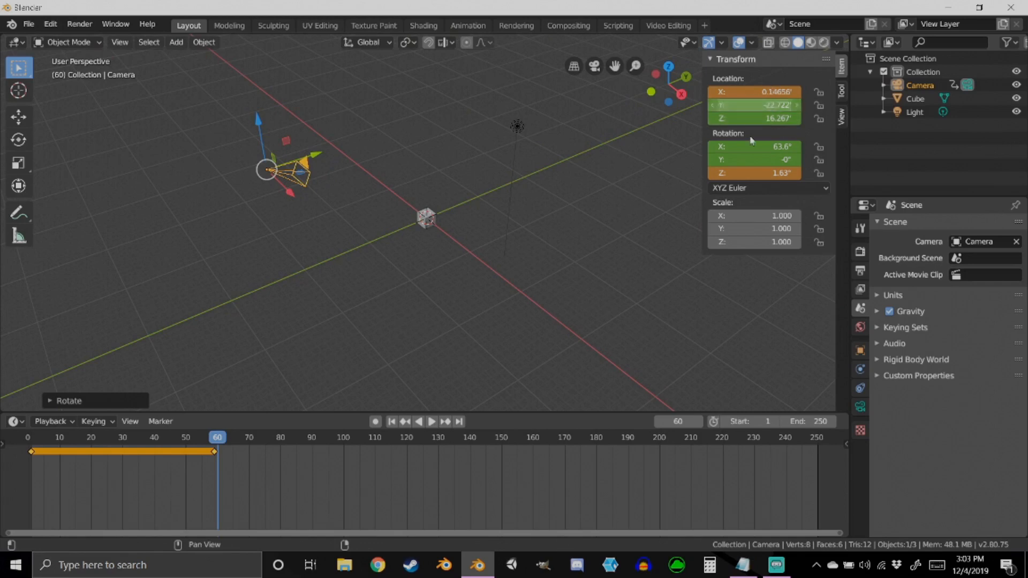
{"action": "left_click", "coordinate": [754, 91]}
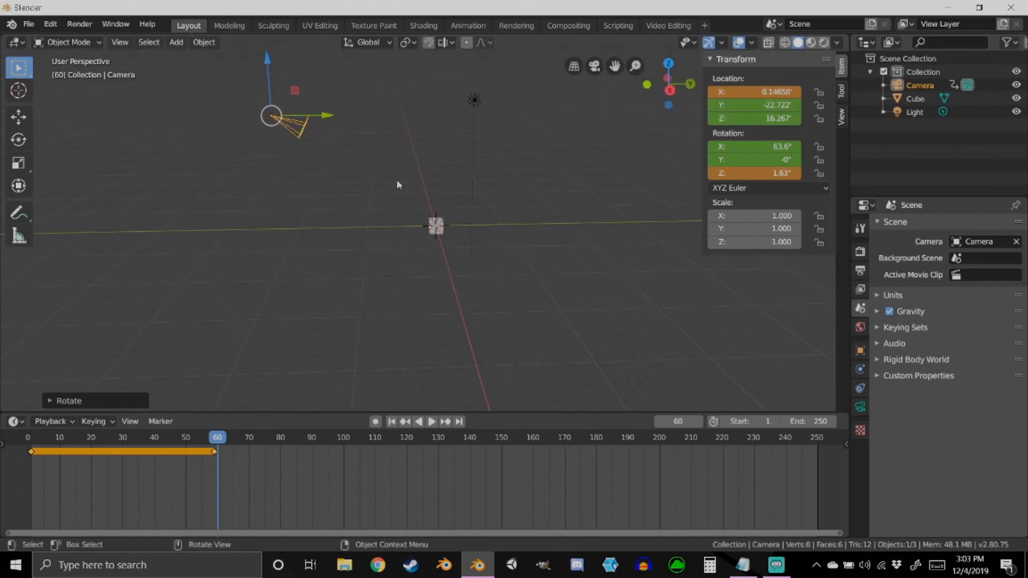
{"action": "key", "text": "g"}
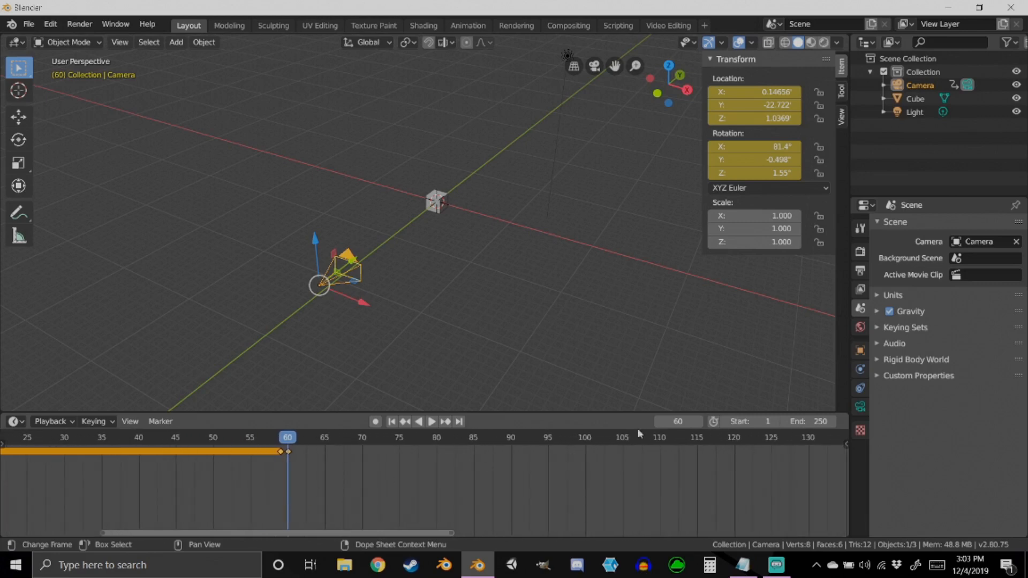
{"action": "left_click", "coordinate": [280, 438]}
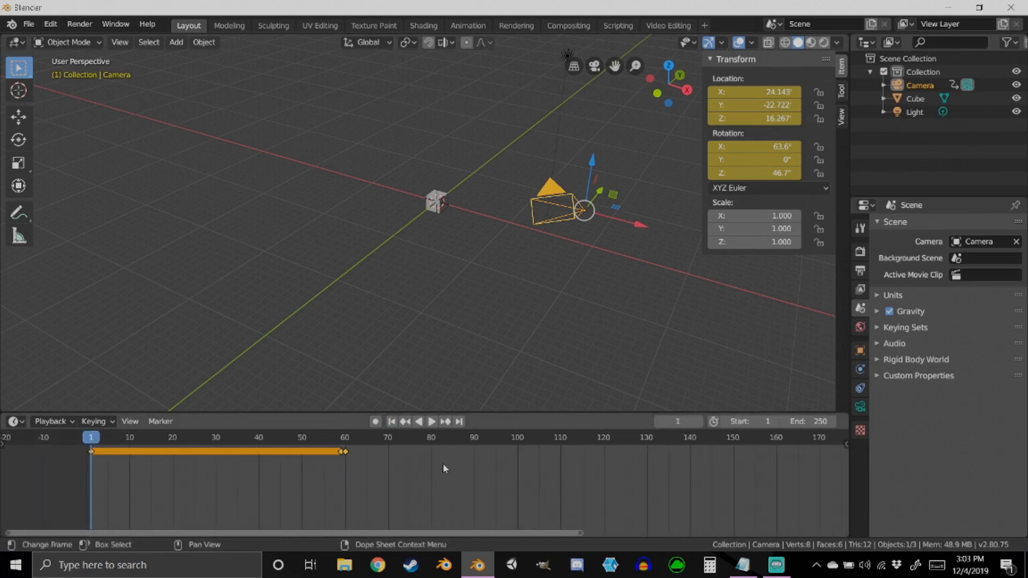
- Play the camera animation from the camera's view, stop it, and return to frame 1
{"action": "left_click", "coordinate": [430, 422]}
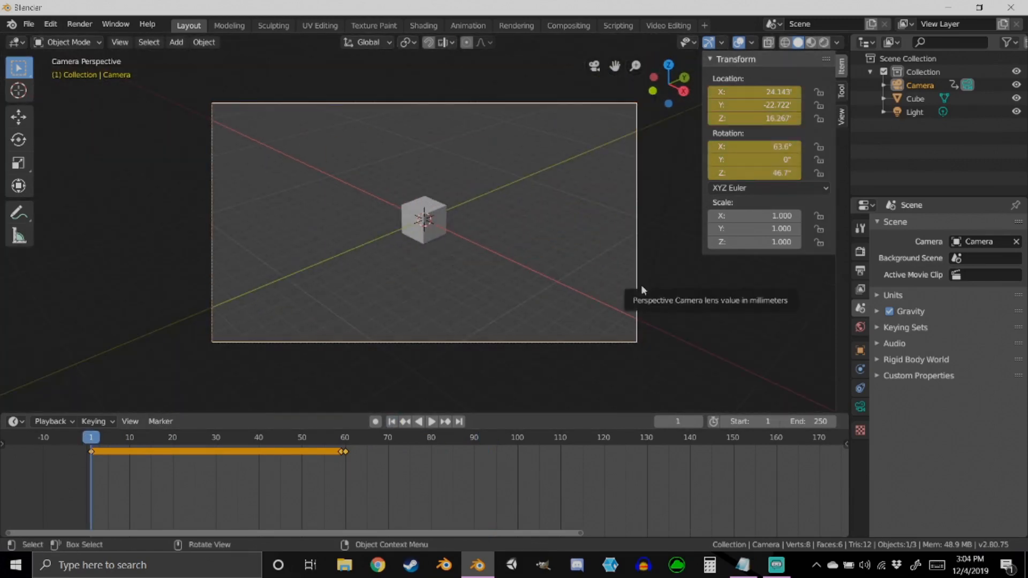
{"action": "left_click", "coordinate": [431, 421]}
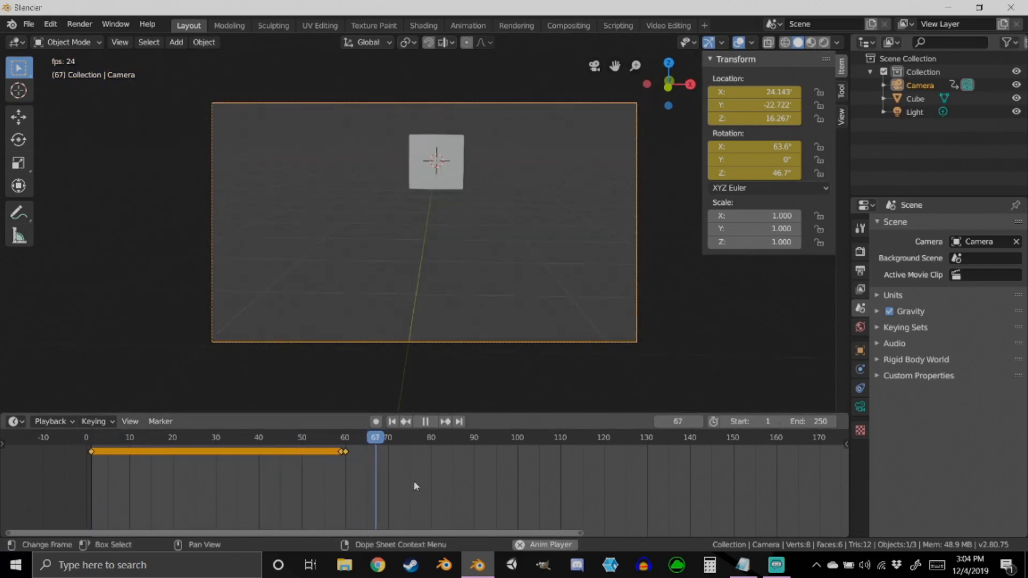
{"action": "left_click", "coordinate": [425, 421]}
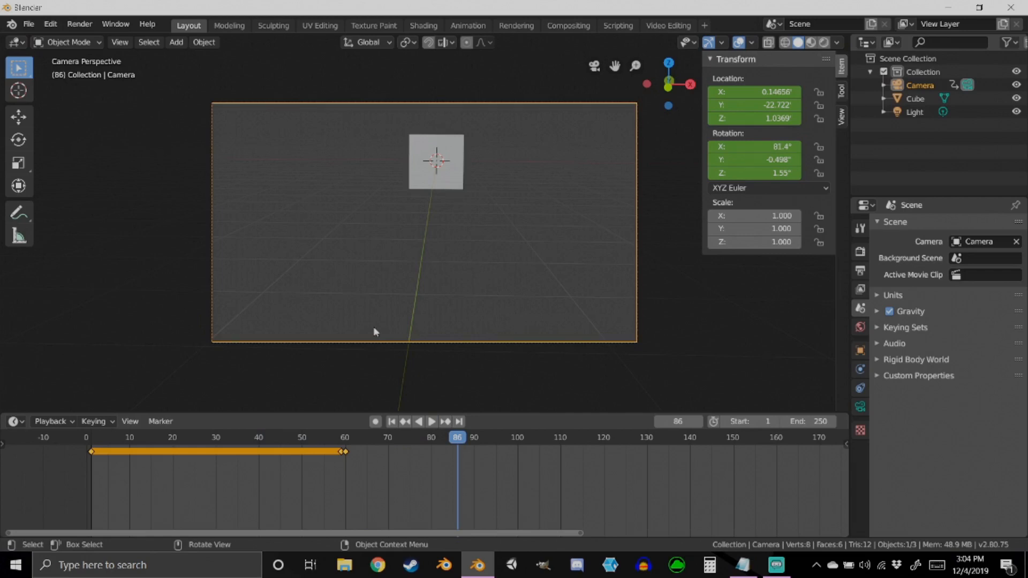
{"action": "left_click", "coordinate": [392, 421]}
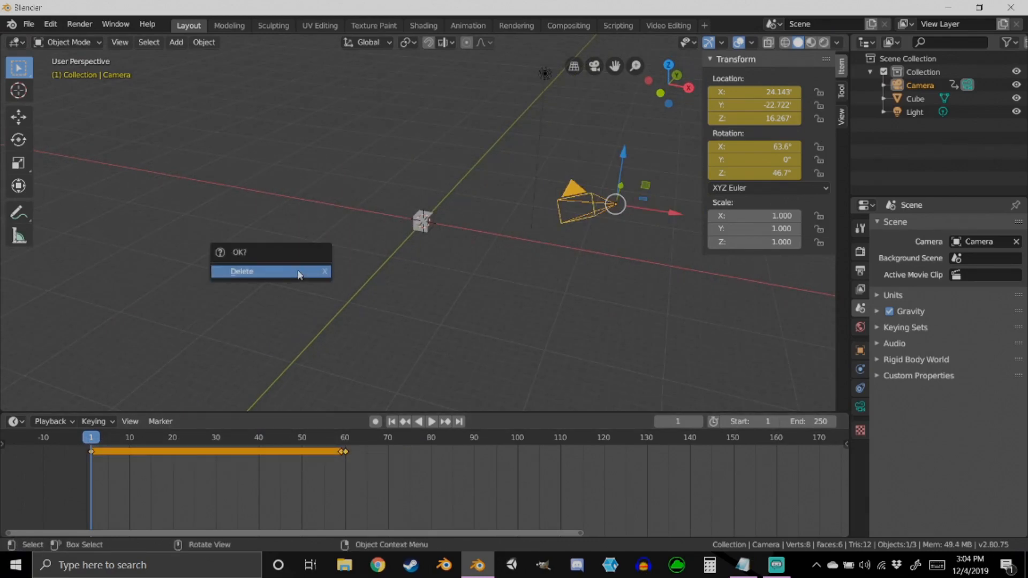
- Confirm the camera deletion, get the camera back, and remove all its location and rotation keyframes
{"action": "left_click", "coordinate": [241, 271]}
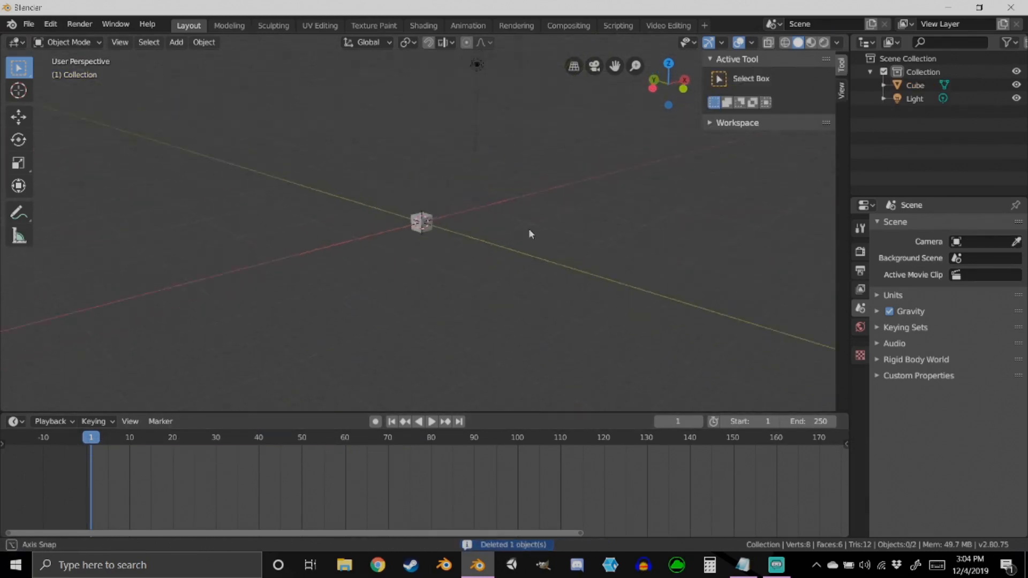
{"action": "left_click_drag", "start_coordinate": [530, 234], "coordinate": [467, 257]}
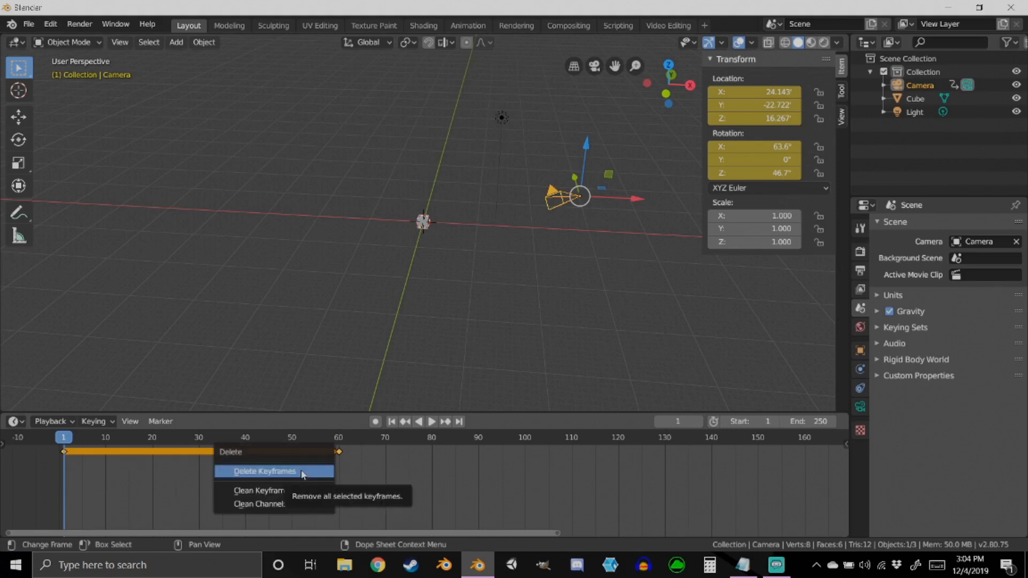
{"action": "left_click", "coordinate": [265, 471]}
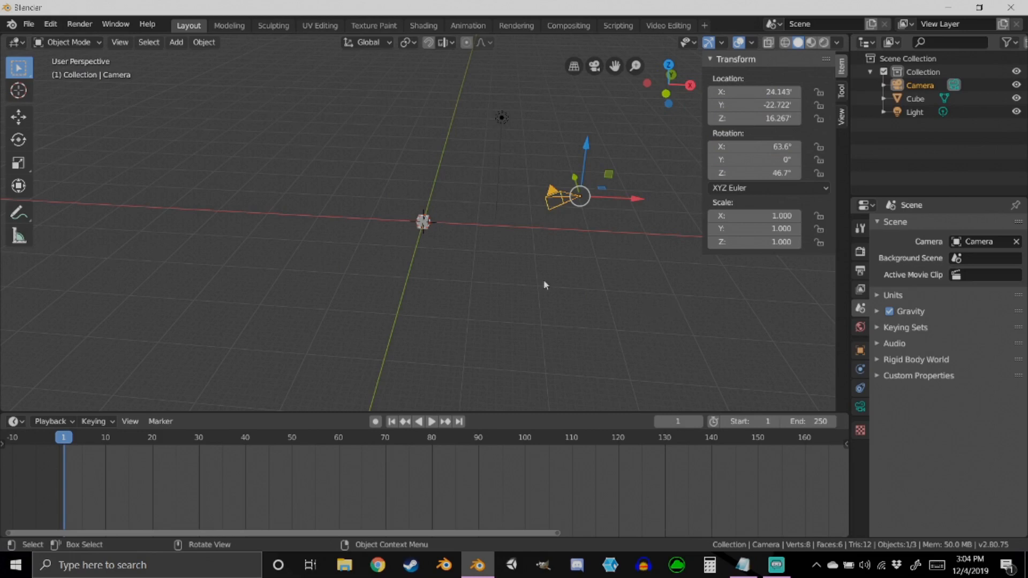
{"action": "mouse_move", "coordinate": [621, 309]}
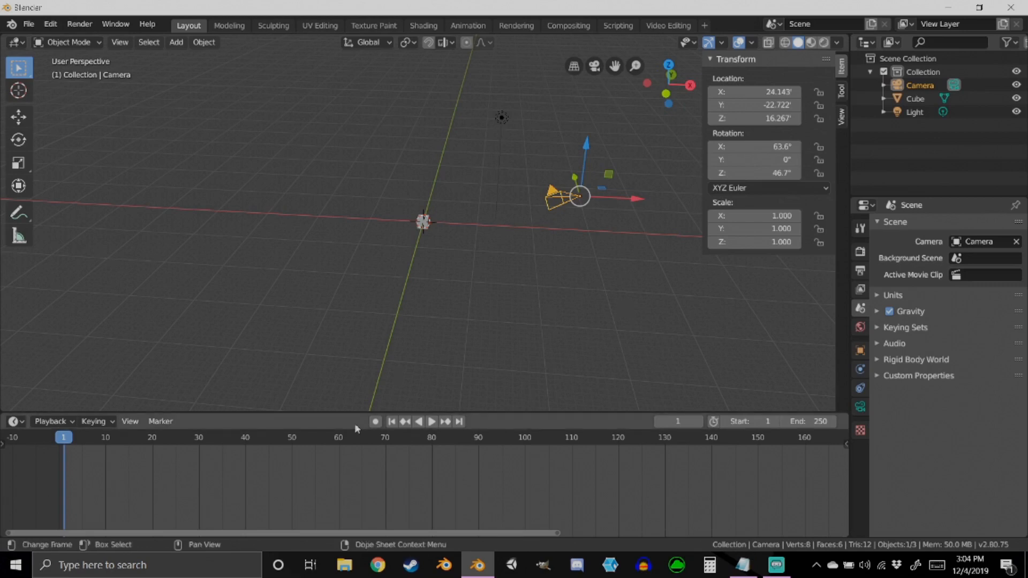
{"action": "mouse_move", "coordinate": [694, 464]}
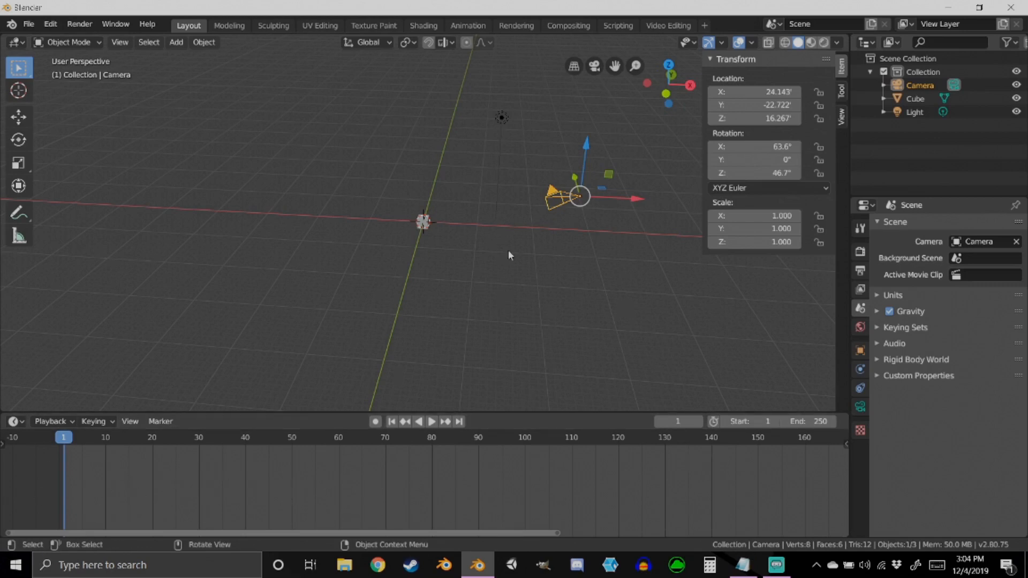
{"action": "mouse_move", "coordinate": [427, 303]}
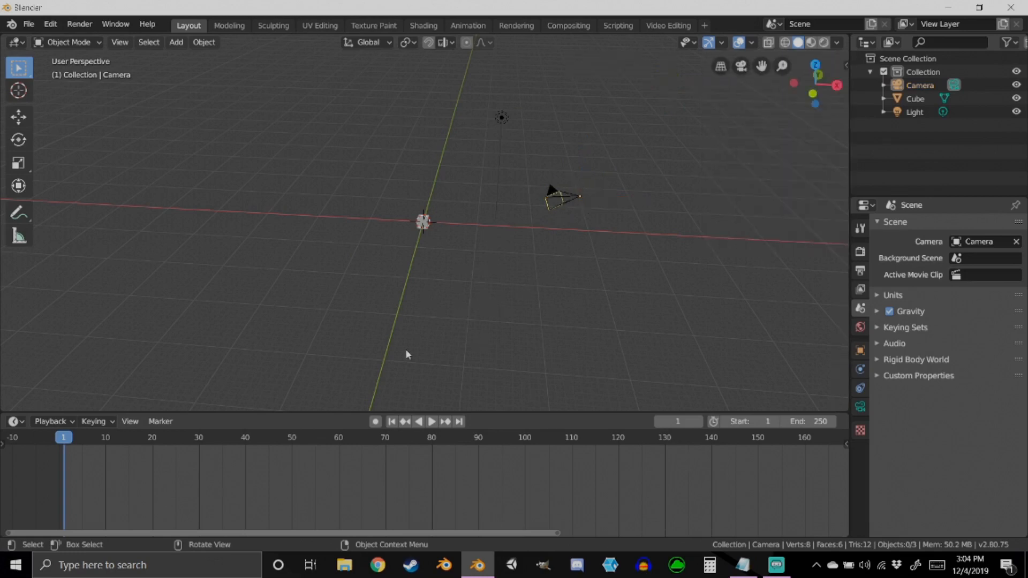
- Add a new camera, Camera.001, and drag it away from the cube
{"action": "left_click", "coordinate": [176, 41]}
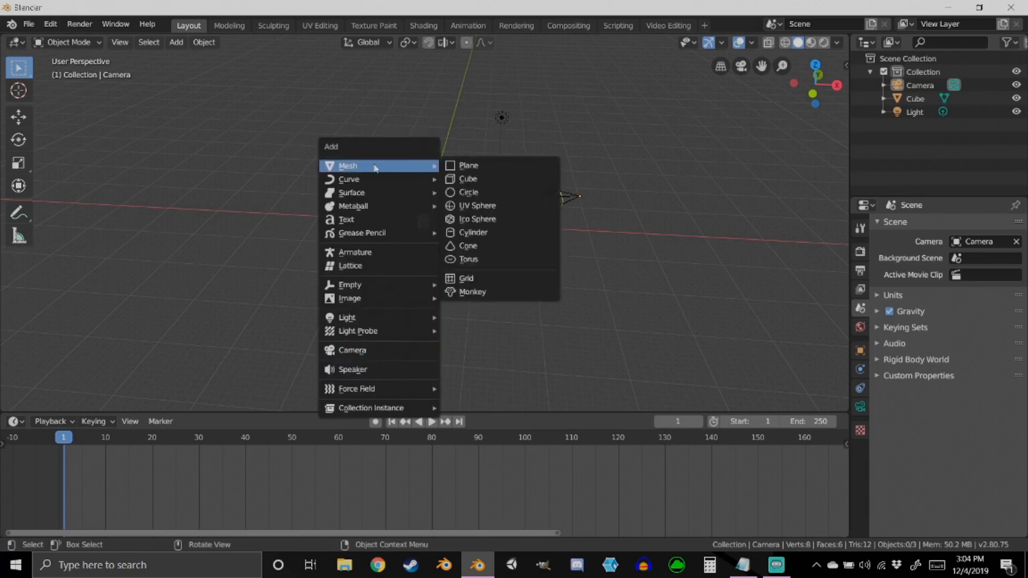
{"action": "left_click", "coordinate": [352, 351]}
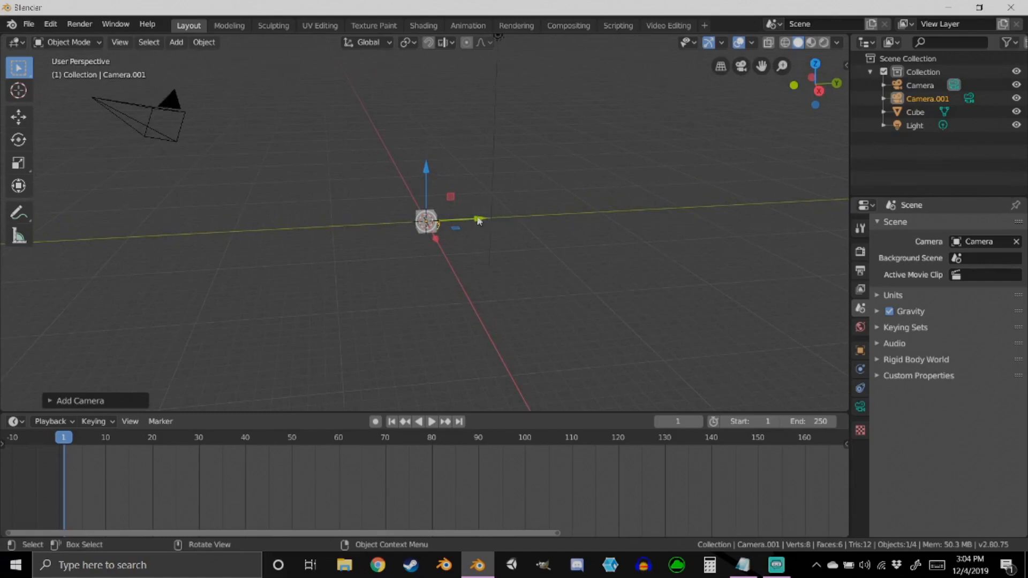
{"action": "left_click_drag", "start_coordinate": [426, 219], "coordinate": [259, 229]}
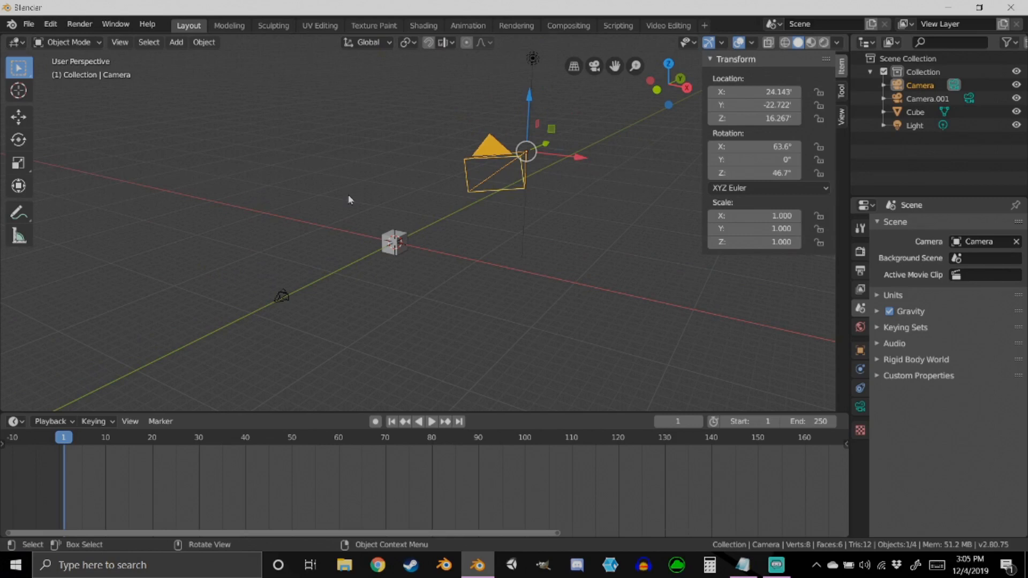
{"action": "mouse_move", "coordinate": [485, 113]}
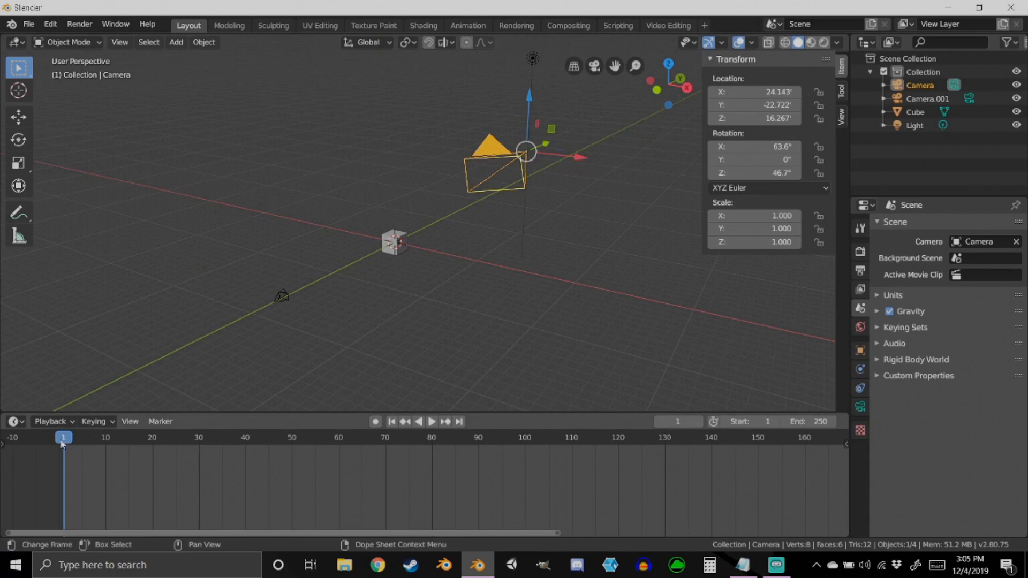
{"action": "mouse_move", "coordinate": [321, 439]}
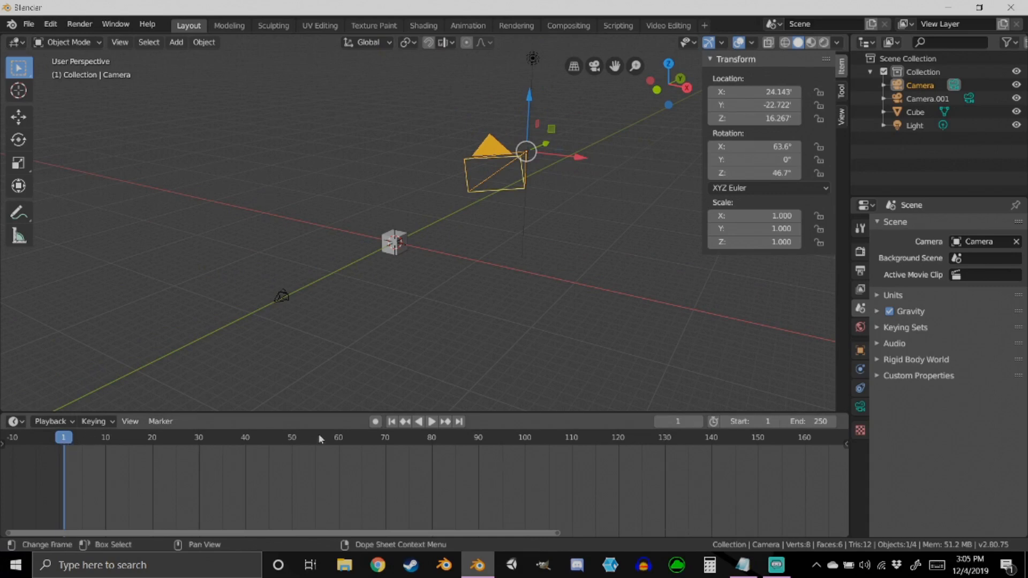
{"action": "mouse_move", "coordinate": [276, 307]}
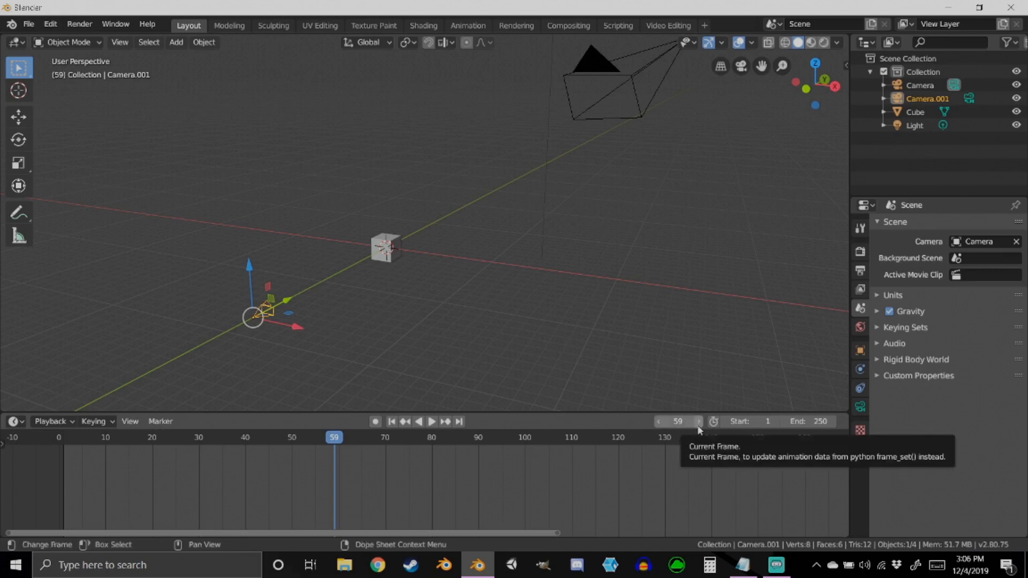
- Advance the timeline to frame 60 with Camera.001 as the scene camera
{"action": "left_click", "coordinate": [697, 420]}
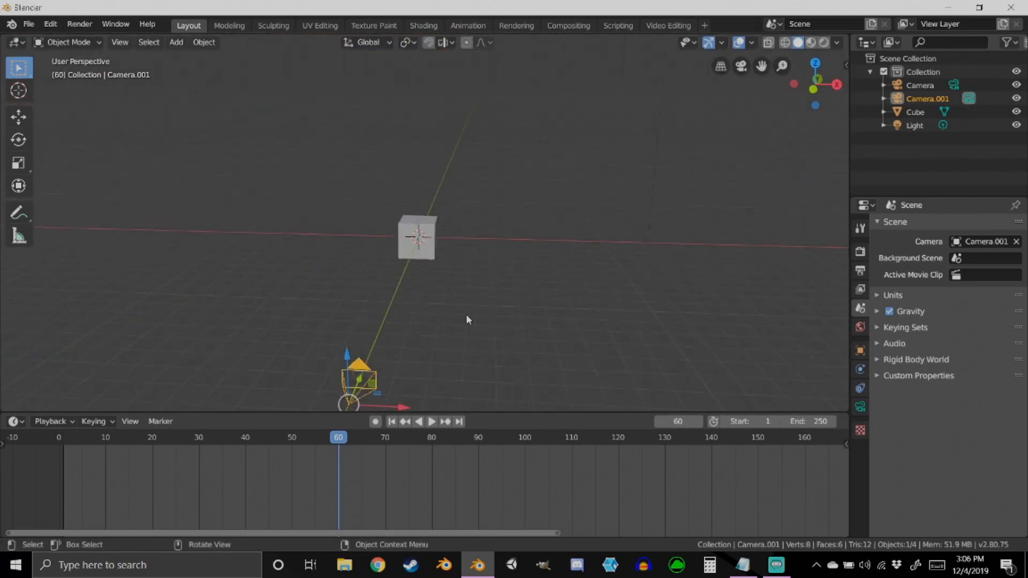
{"action": "left_click", "coordinate": [204, 42]}
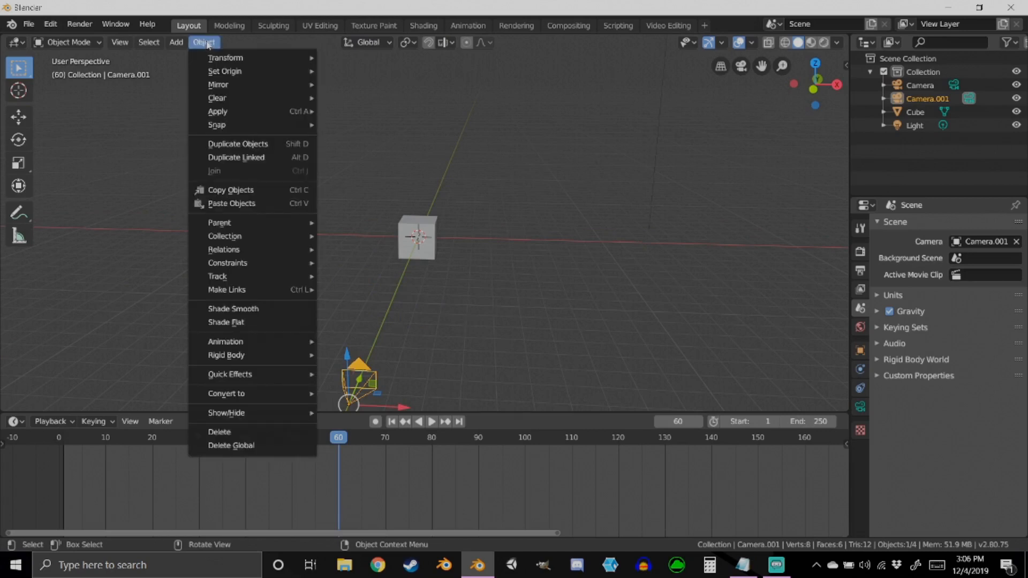
{"action": "mouse_move", "coordinate": [224, 236]}
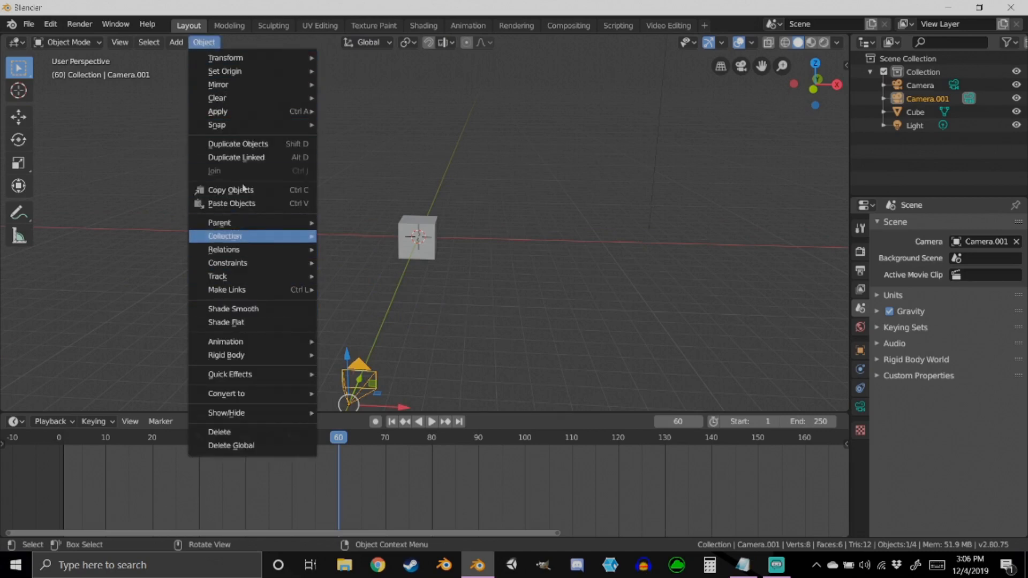
{"action": "left_click", "coordinate": [274, 345]}
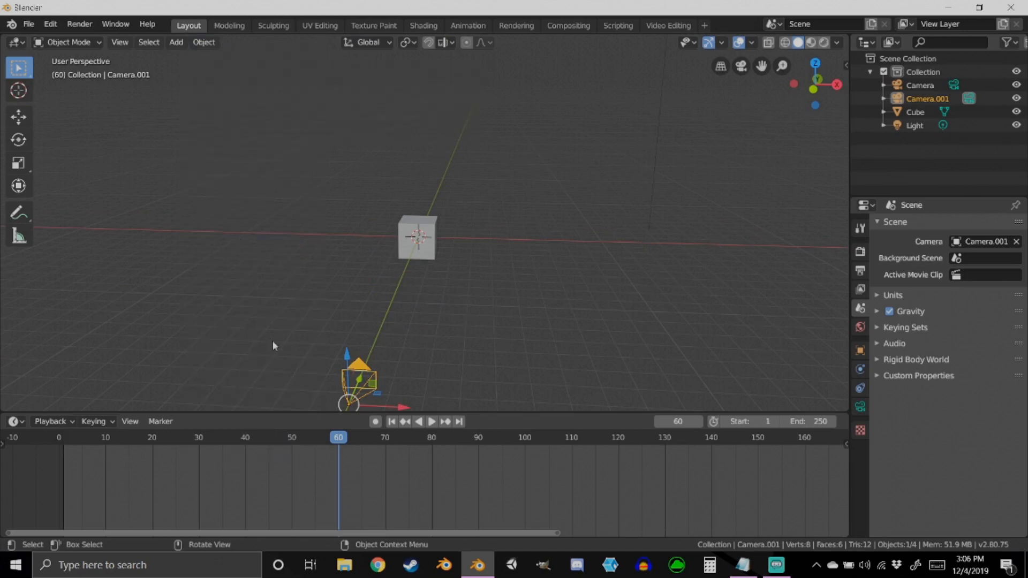
{"action": "left_click", "coordinate": [130, 421]}
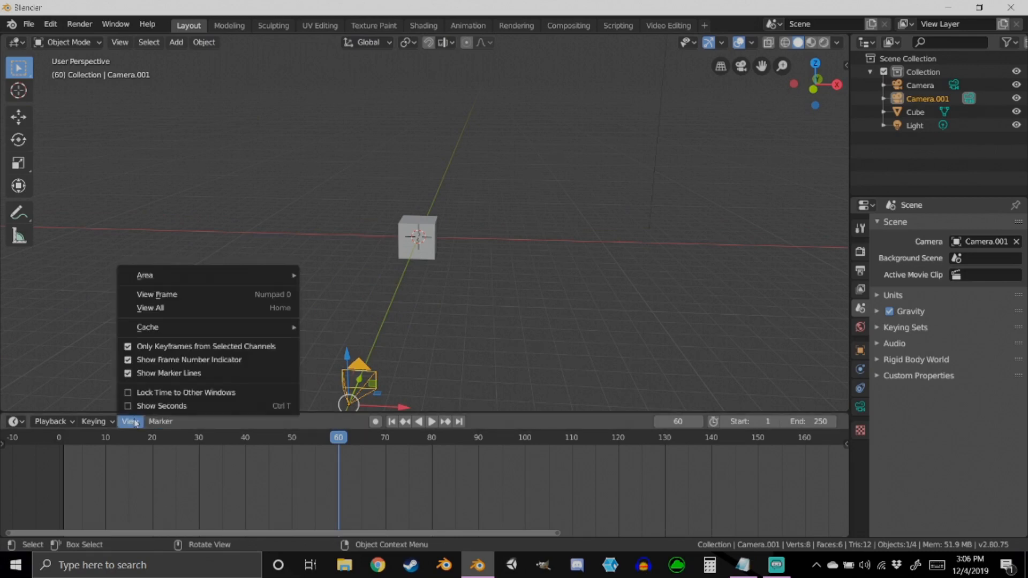
{"action": "left_click", "coordinate": [129, 421]}
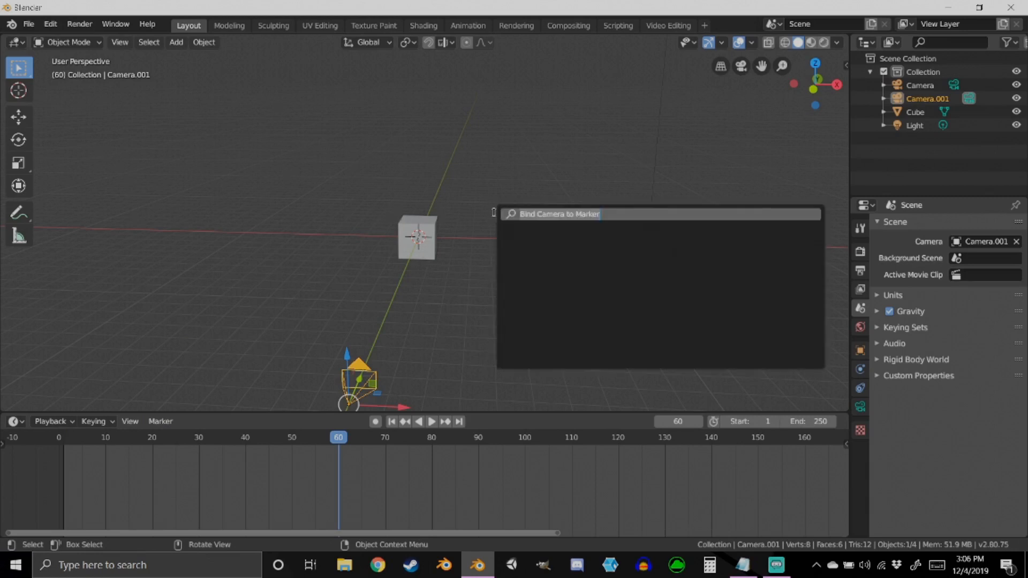
{"action": "type", "text": "set"}
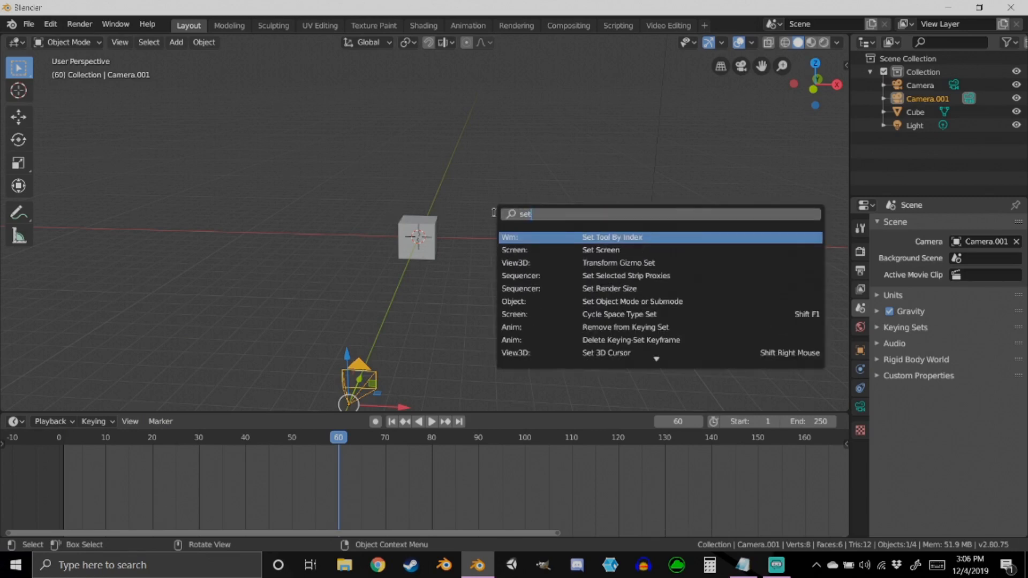
{"action": "type", "text": "camera"}
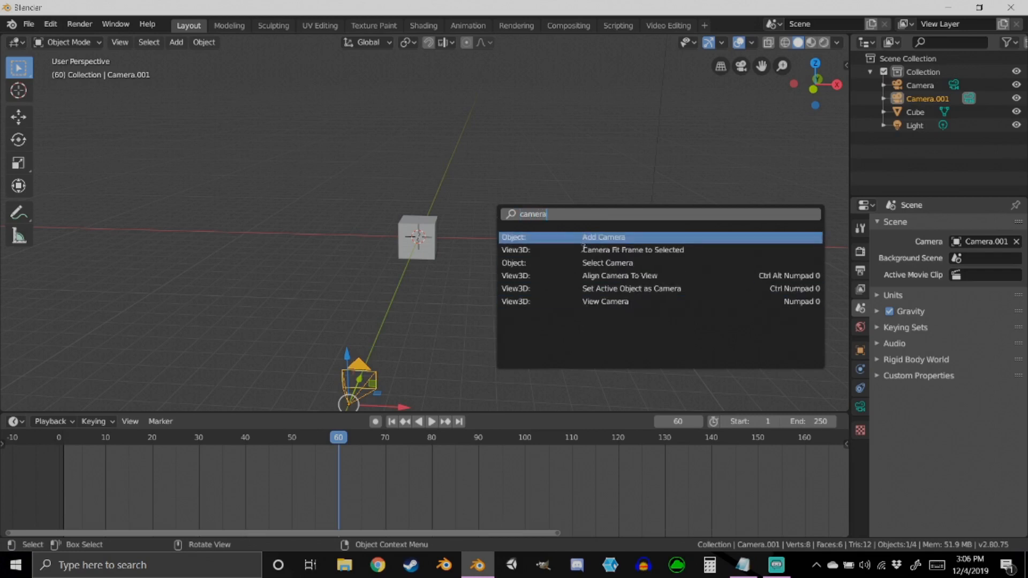
{"action": "mouse_move", "coordinate": [631, 289]}
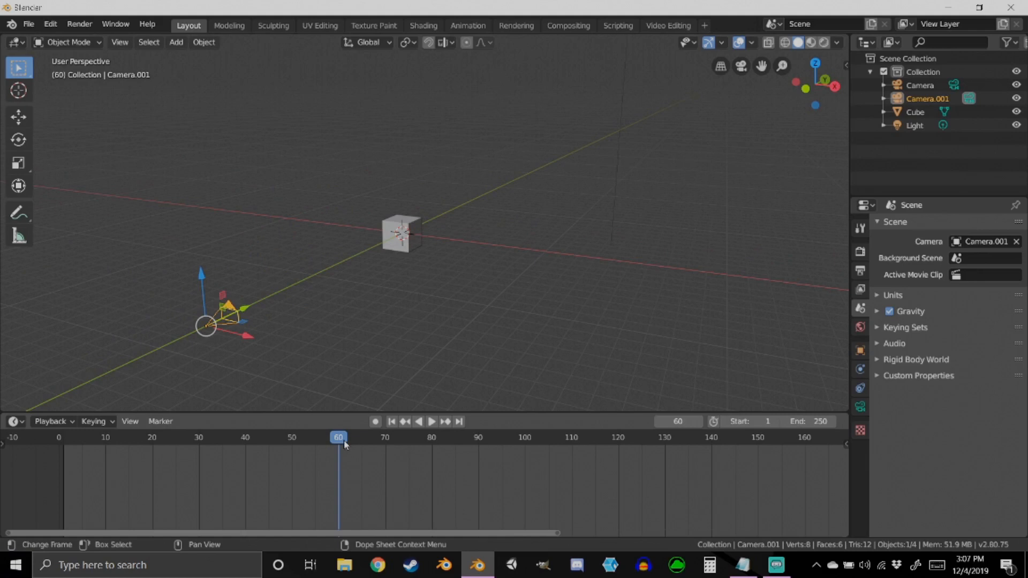
{"action": "mouse_move", "coordinate": [368, 427]}
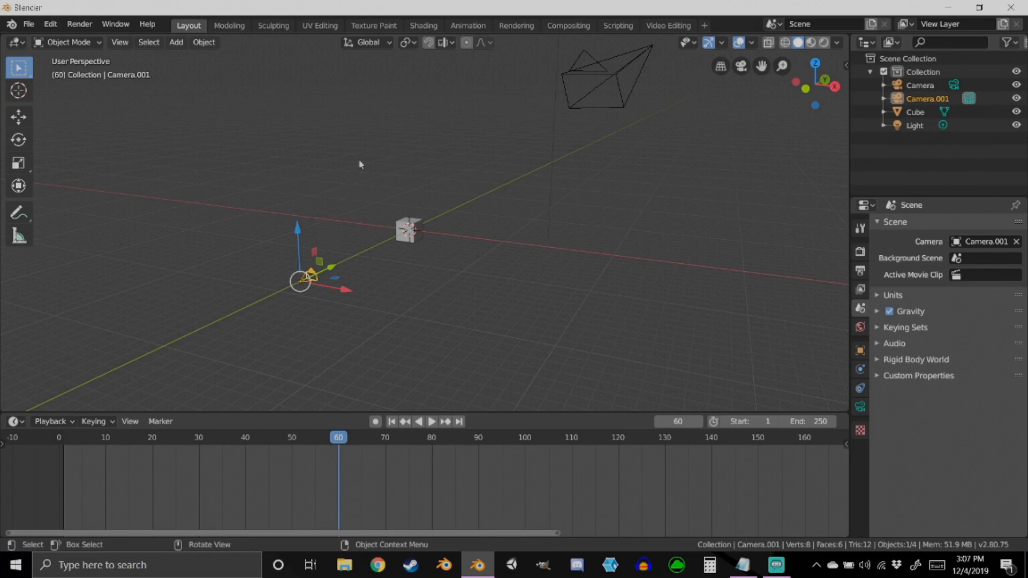
{"action": "mouse_move", "coordinate": [423, 164]}
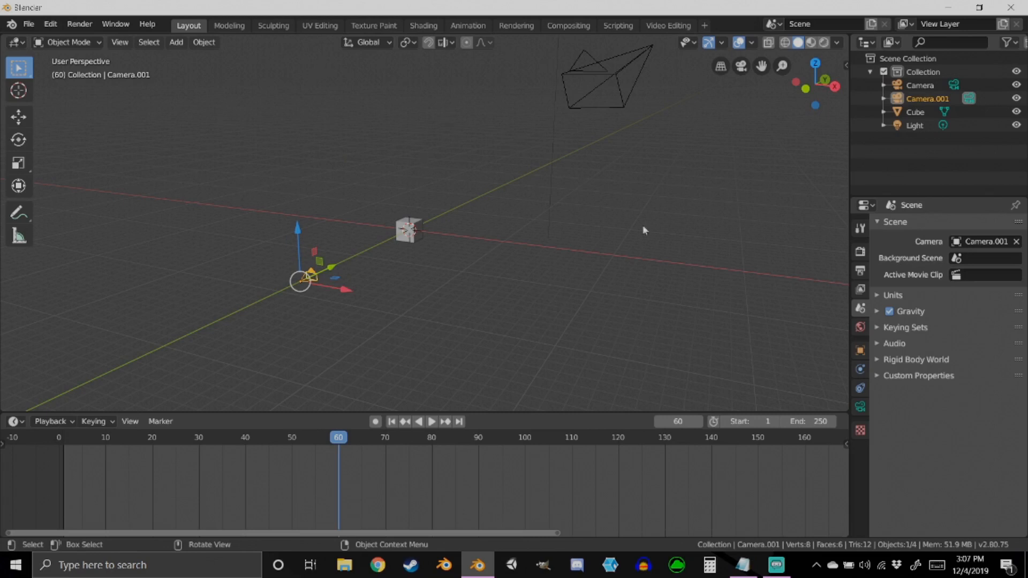
{"action": "mouse_move", "coordinate": [431, 221]}
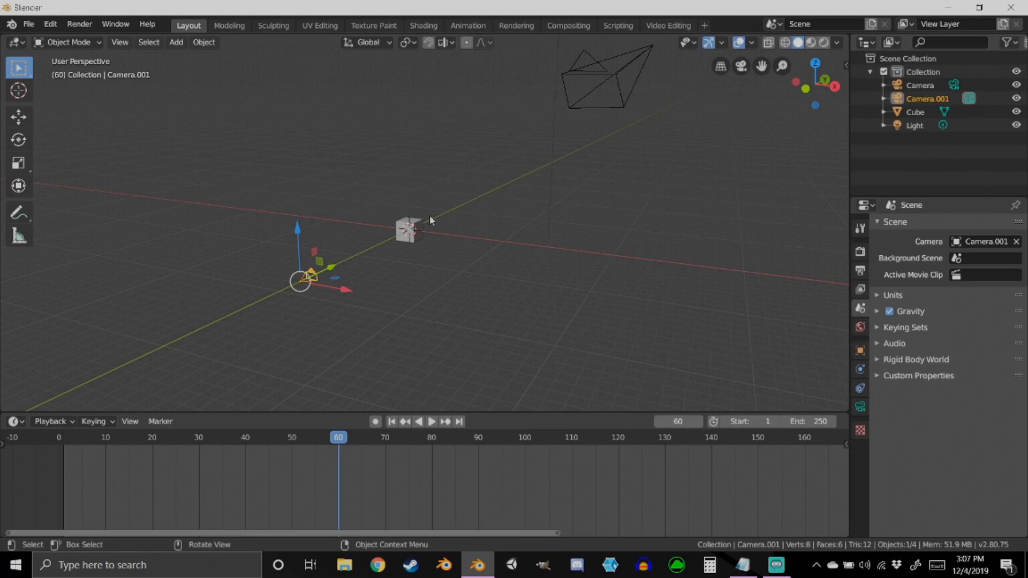
{"action": "mouse_move", "coordinate": [459, 231]}
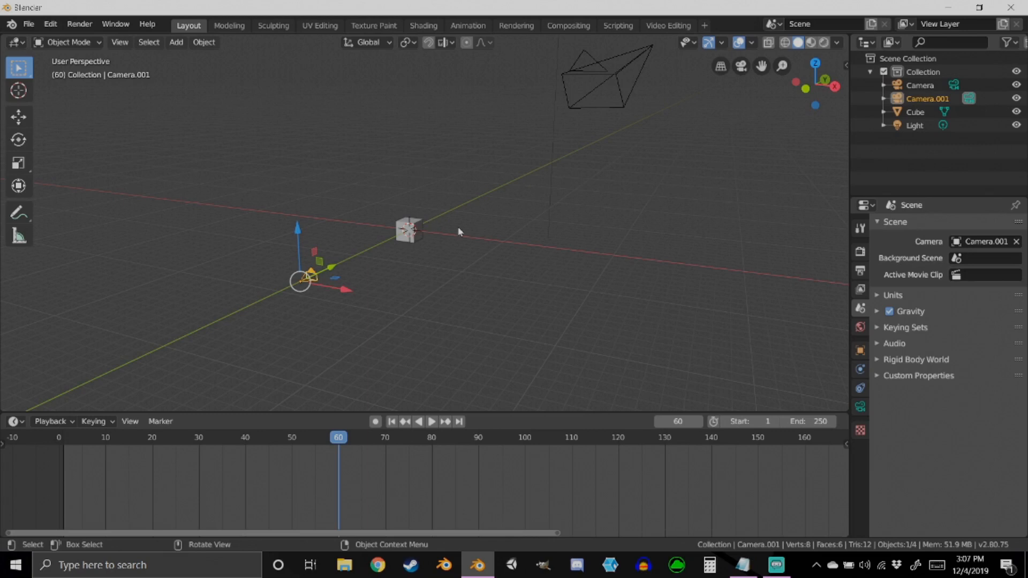
{"action": "mouse_move", "coordinate": [499, 195]}
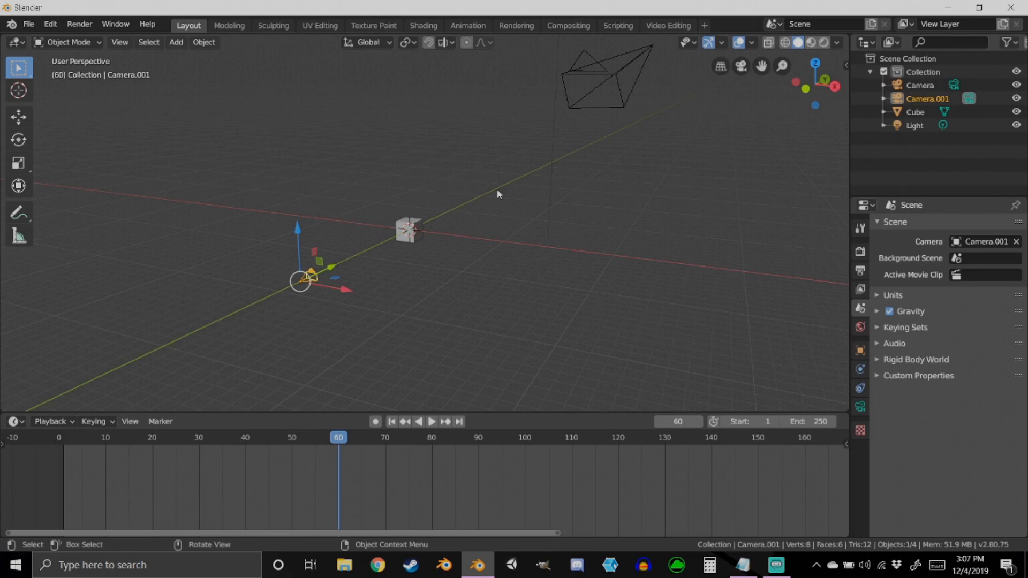
{"action": "mouse_move", "coordinate": [403, 343]}
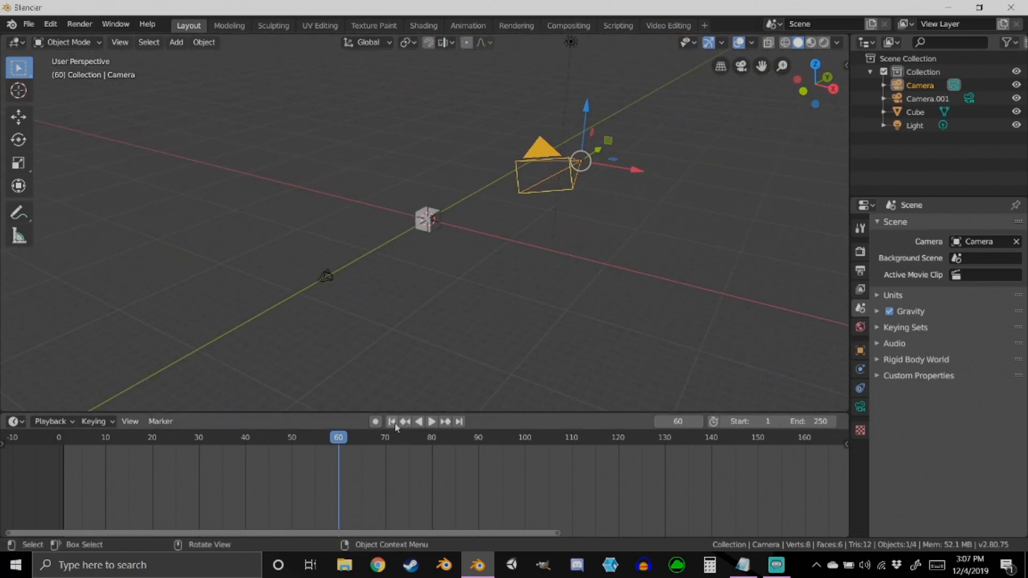
- Jump to frame 1 and bind the original Camera to the frame-1 marker
{"action": "left_click", "coordinate": [392, 421]}
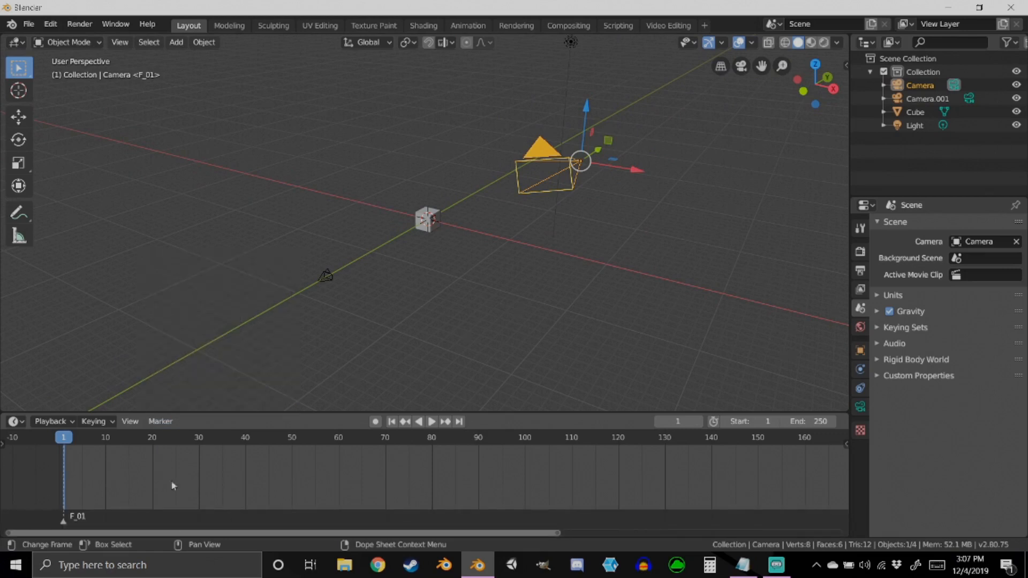
{"action": "mouse_move", "coordinate": [163, 485]}
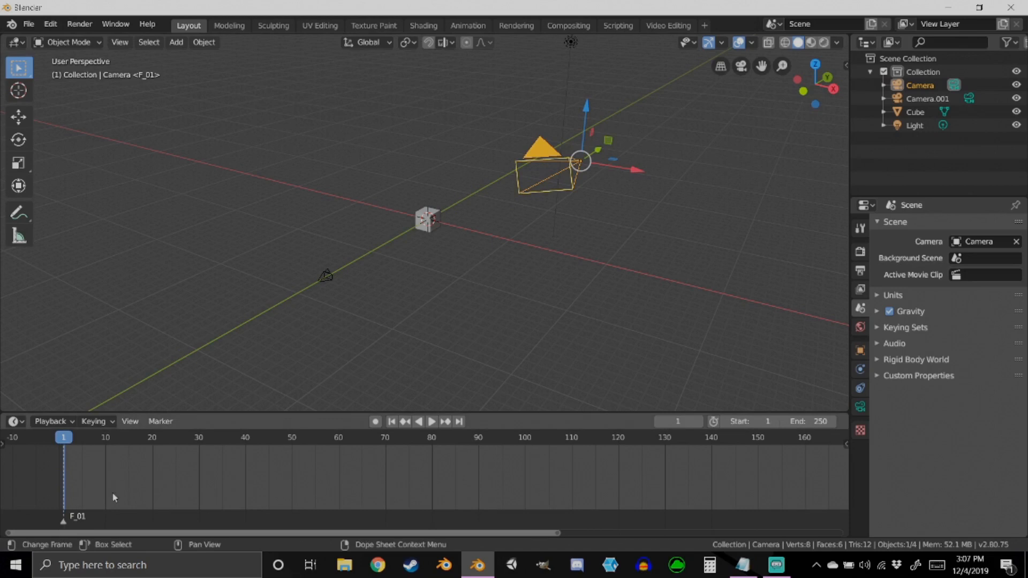
{"action": "mouse_move", "coordinate": [344, 448]}
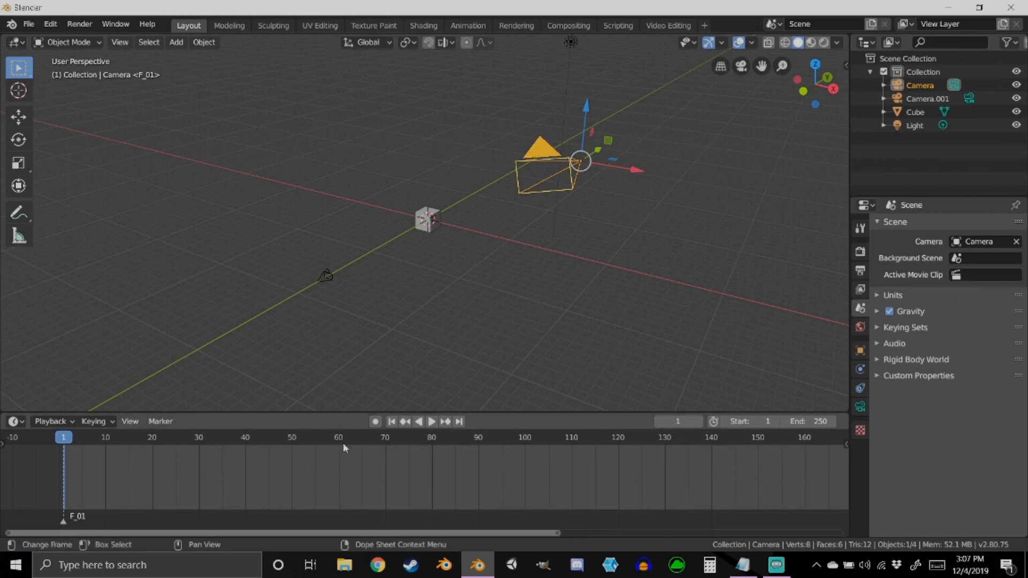
{"action": "mouse_move", "coordinate": [235, 504]}
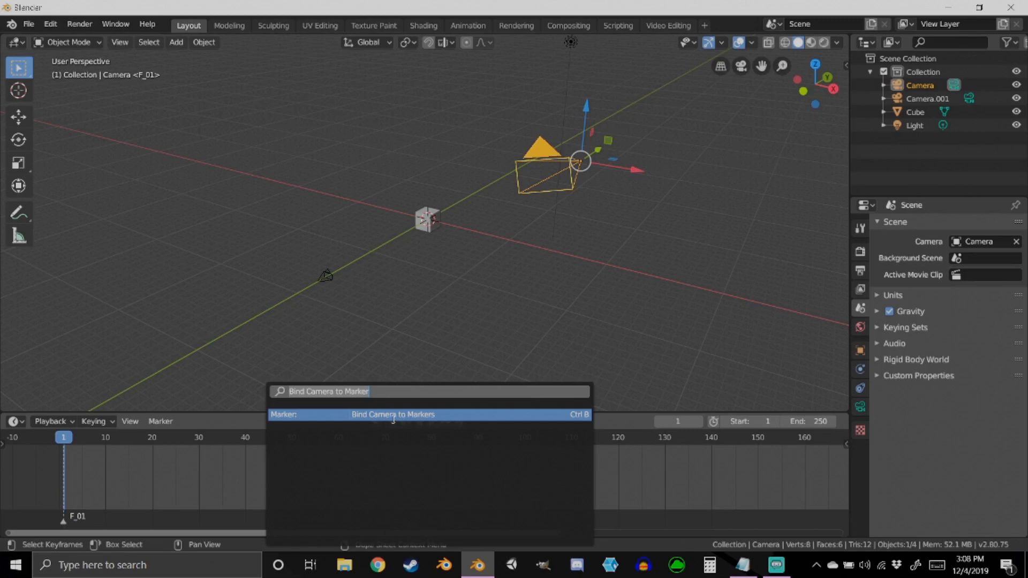
{"action": "left_click", "coordinate": [394, 414]}
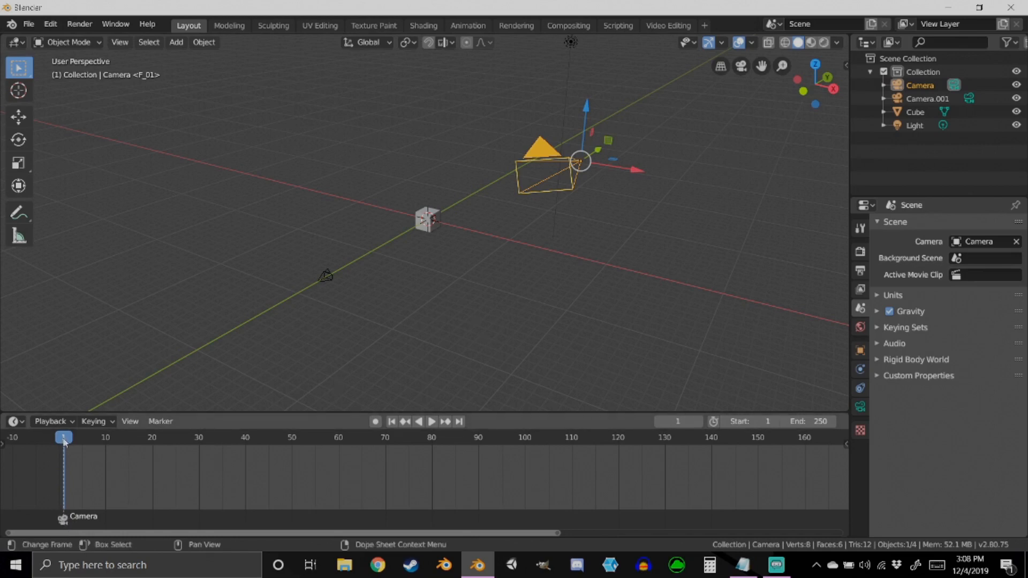
- Move the playhead to frame 60 for Camera.001's marker
{"action": "left_click", "coordinate": [431, 421]}
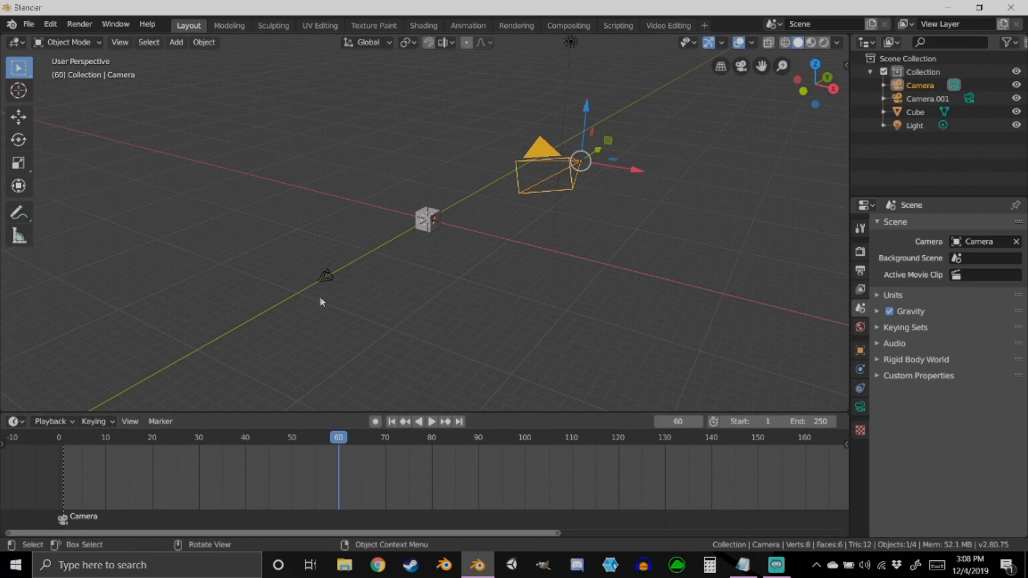
{"action": "mouse_move", "coordinate": [365, 469]}
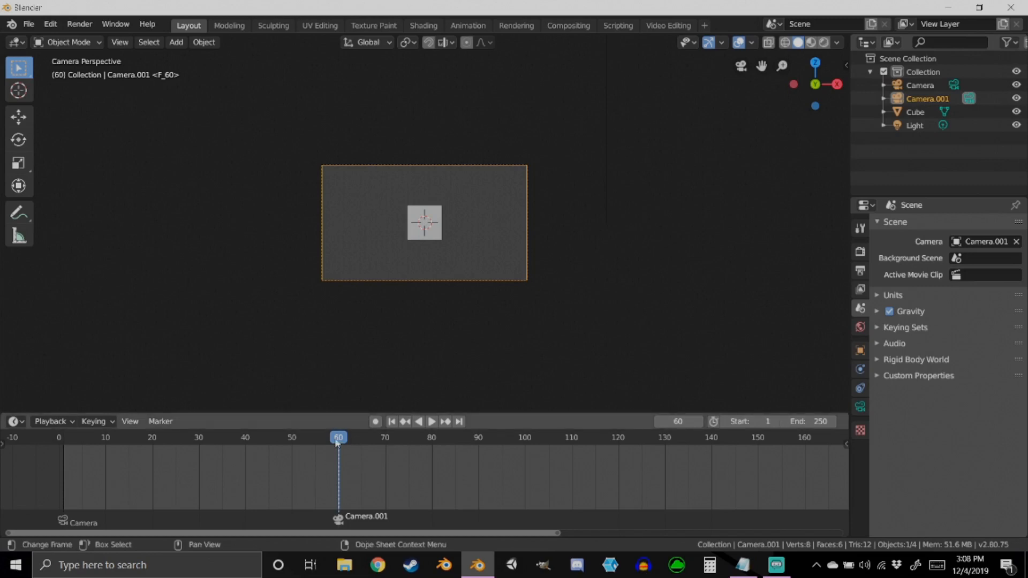
{"action": "mouse_move", "coordinate": [677, 422]}
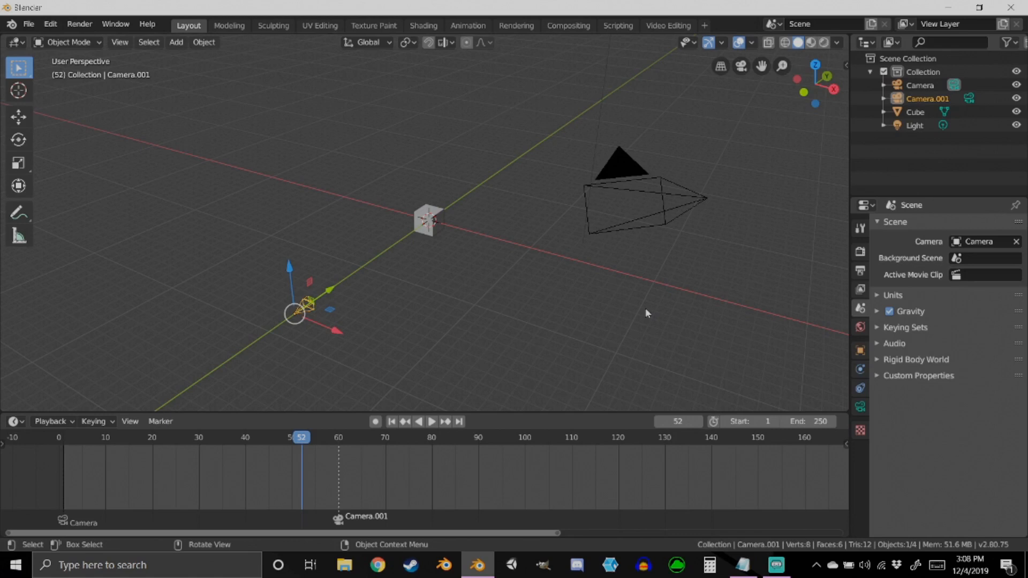
{"action": "mouse_move", "coordinate": [394, 426]}
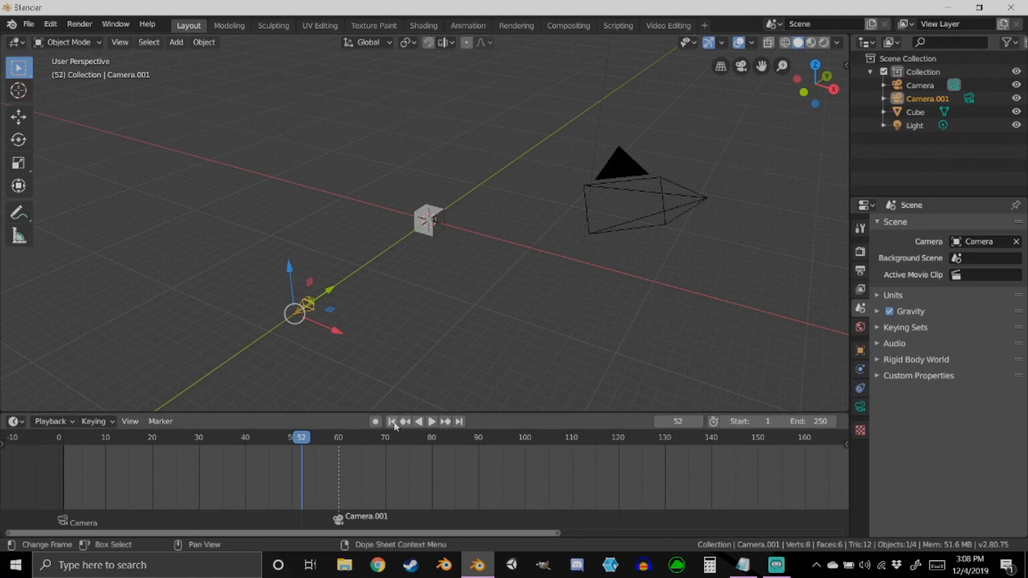
- Jump the playhead back to frame 1 so the original Camera becomes active
{"action": "left_click", "coordinate": [431, 421]}
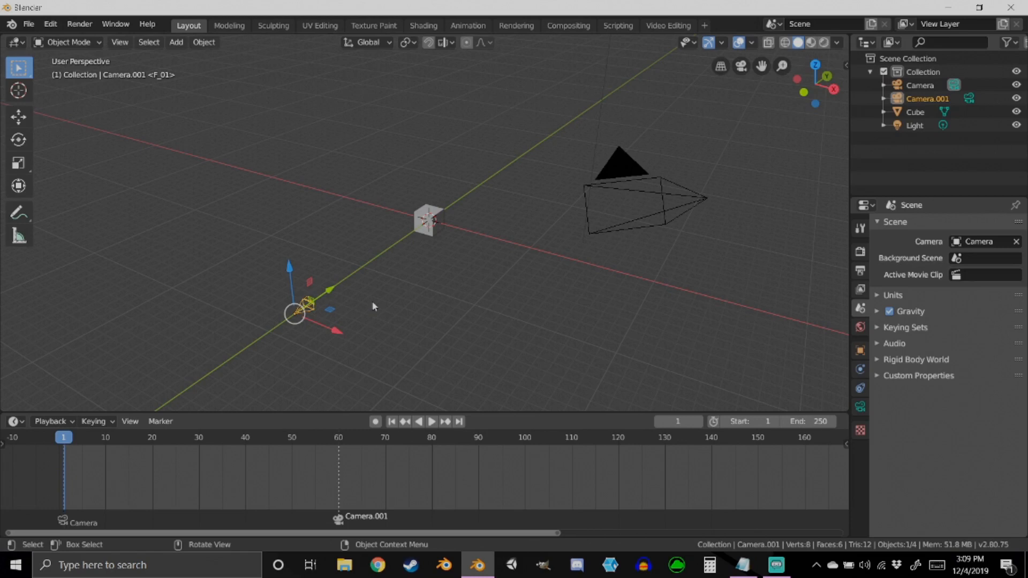
{"action": "mouse_move", "coordinate": [534, 112]}
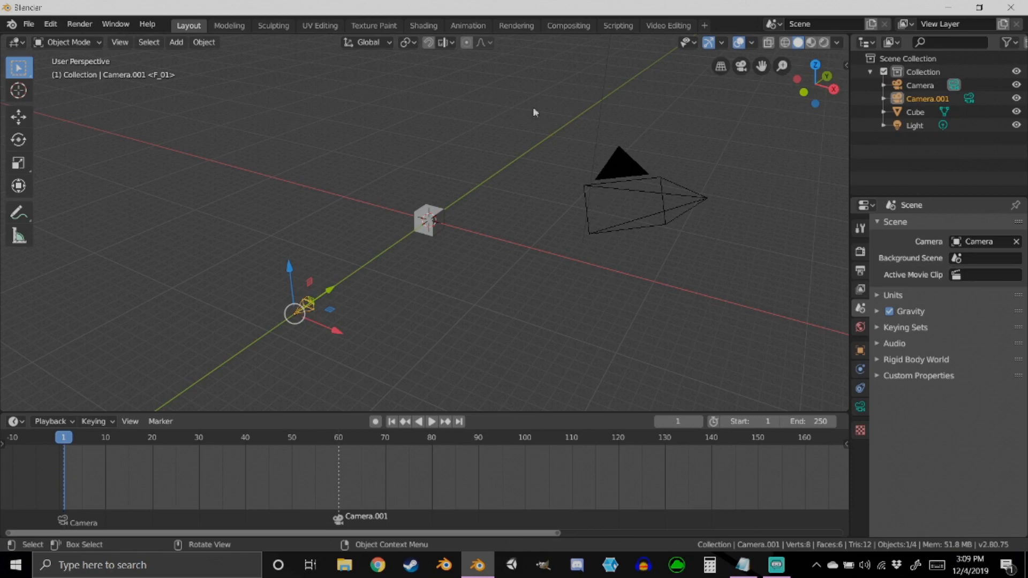
{"action": "mouse_move", "coordinate": [348, 143]}
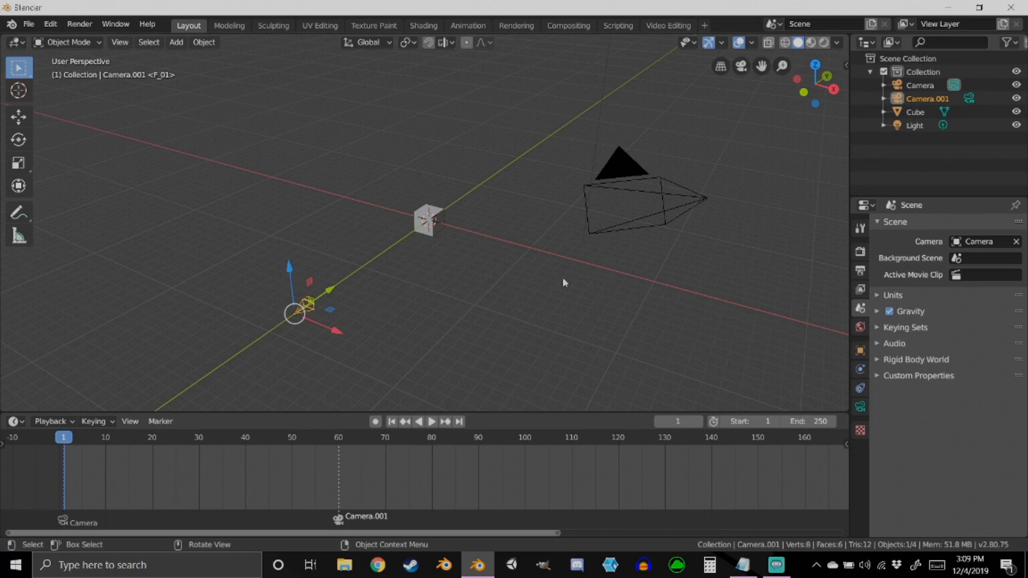
{"action": "mouse_move", "coordinate": [598, 184]}
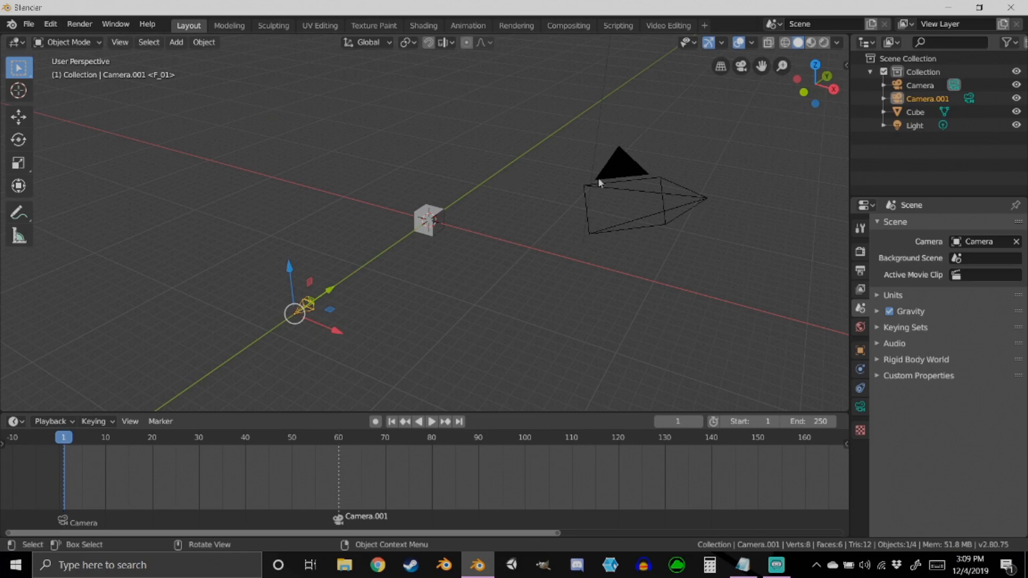
{"action": "left_click", "coordinate": [928, 98]}
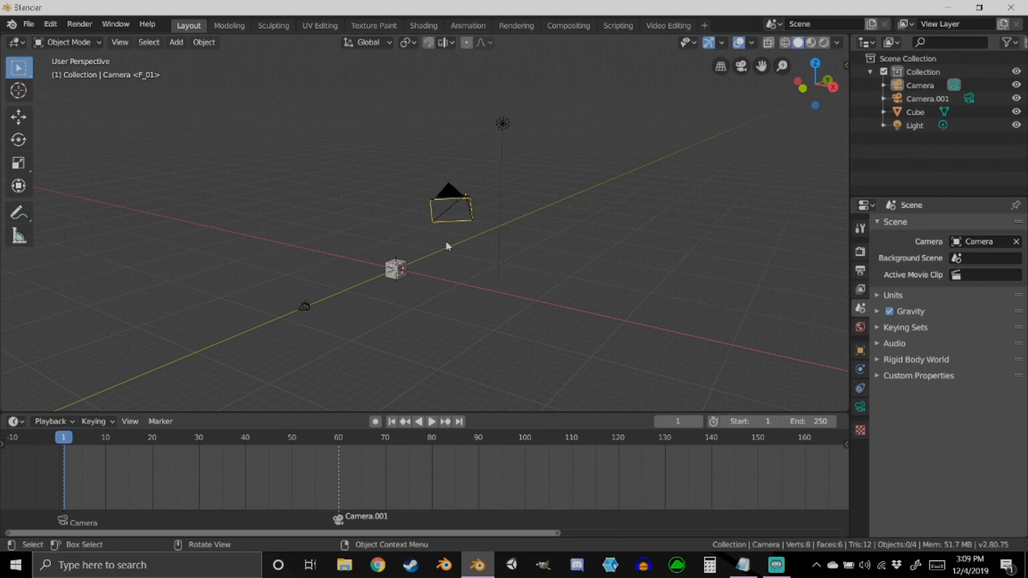
{"action": "mouse_move", "coordinate": [444, 246]}
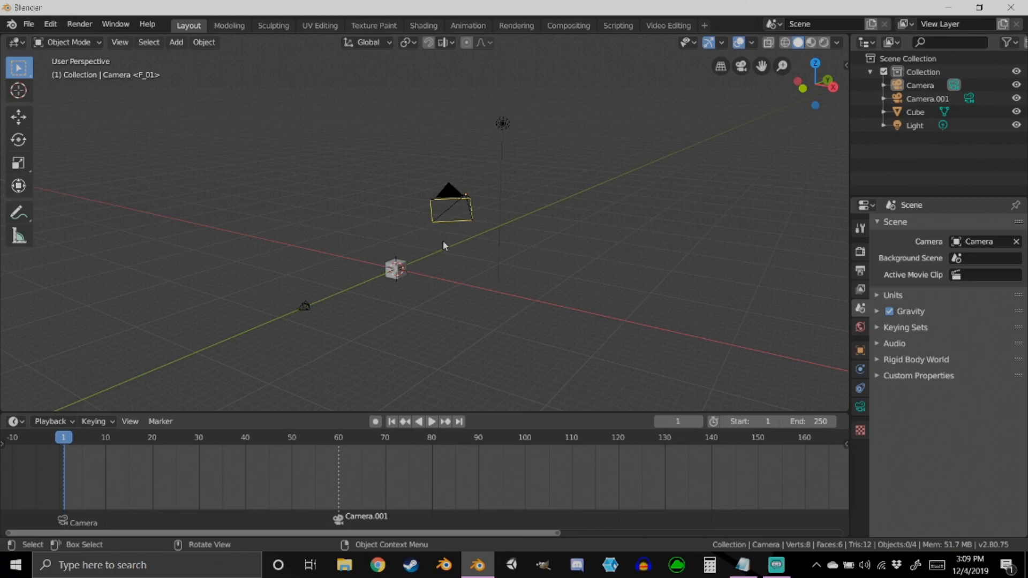